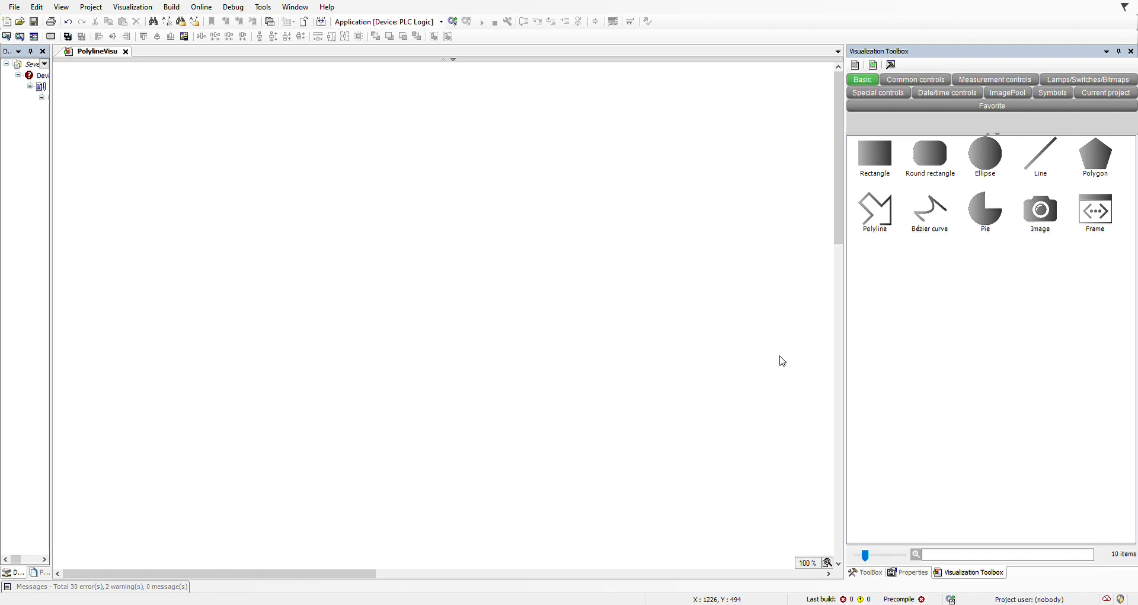
pyautogui.moveTo(789, 349)
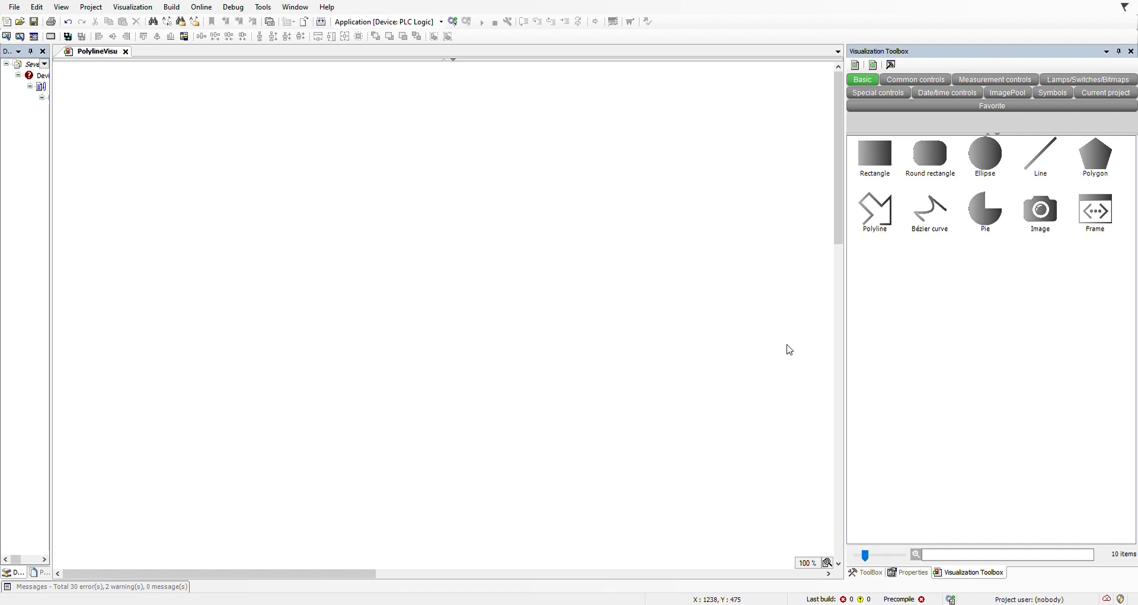
pyautogui.moveTo(793, 351)
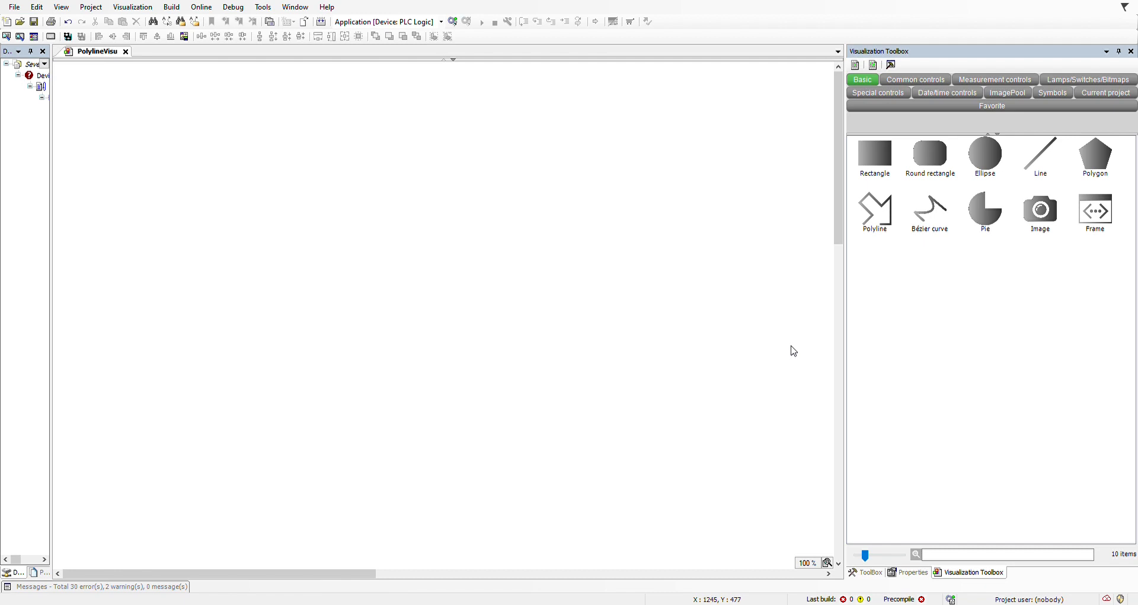
pyautogui.moveTo(1032, 133)
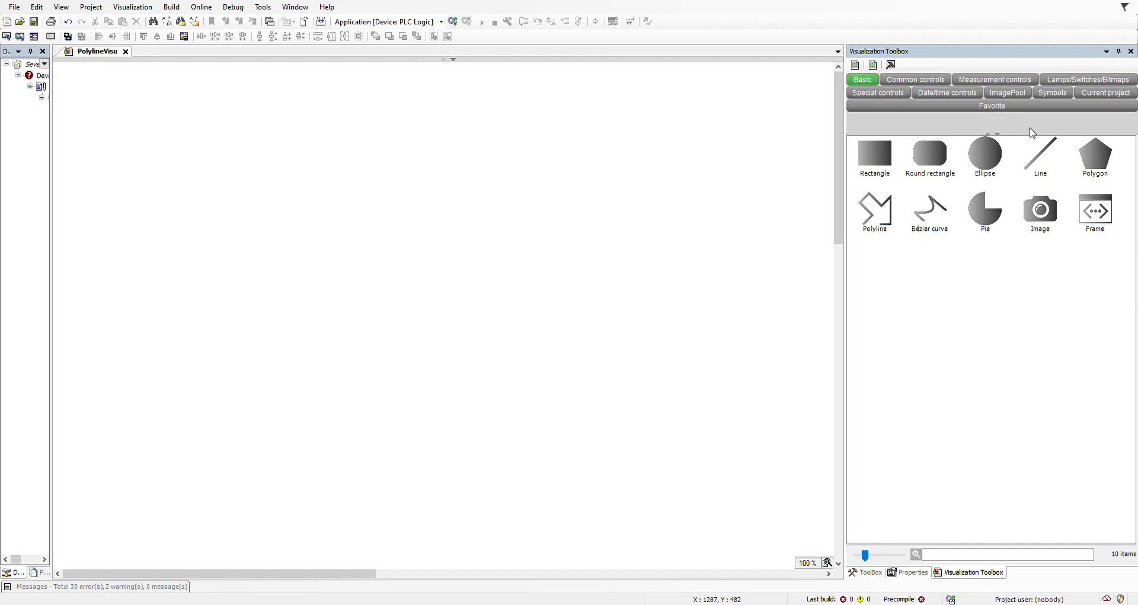
pyautogui.moveTo(1098, 163)
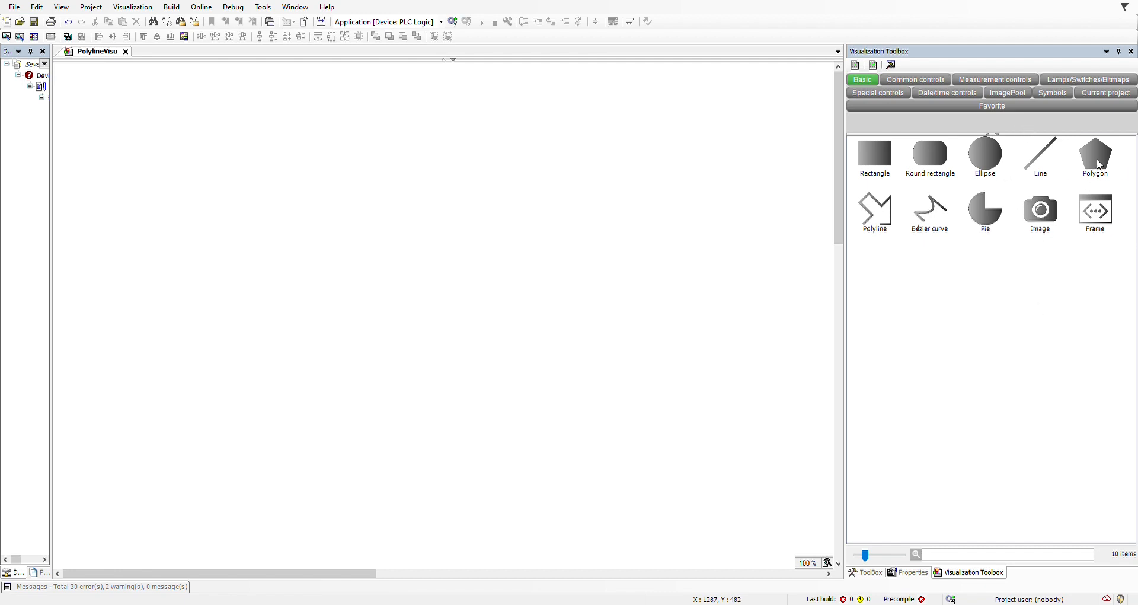
# Select the Polygon element in the basic shapes toolbox, after briefly picking Polyline
pyautogui.click(875, 211)
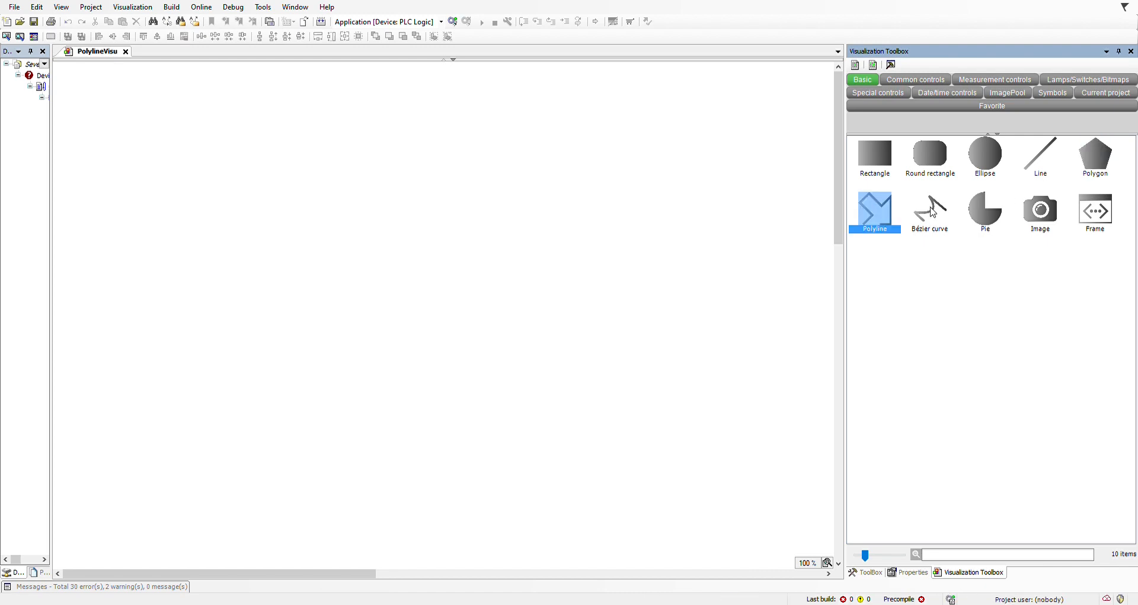
pyautogui.moveTo(951, 209)
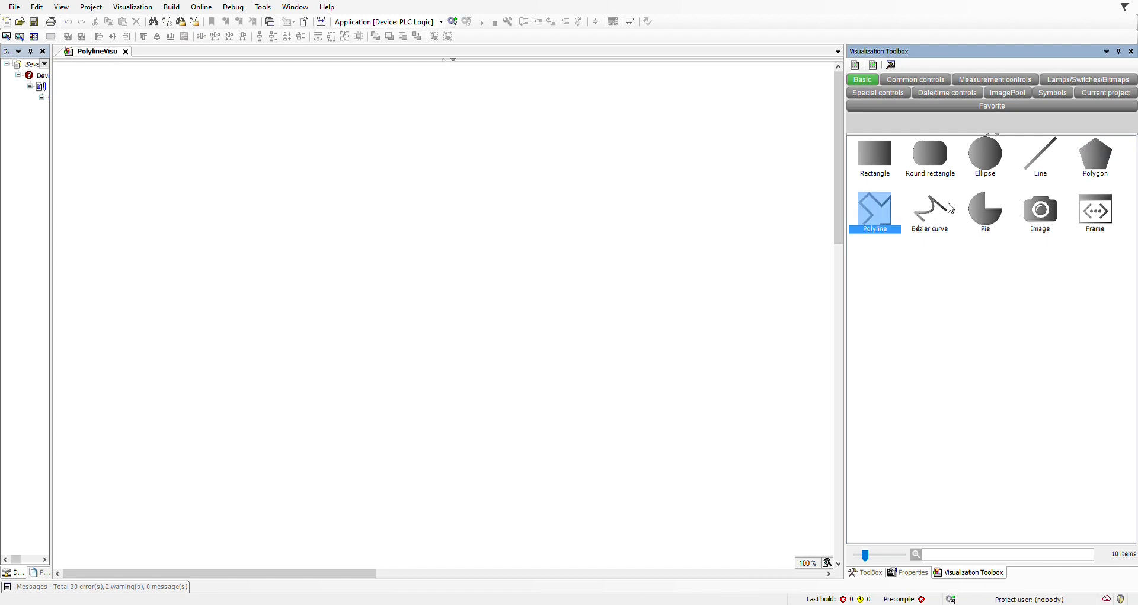
pyautogui.click(1095, 156)
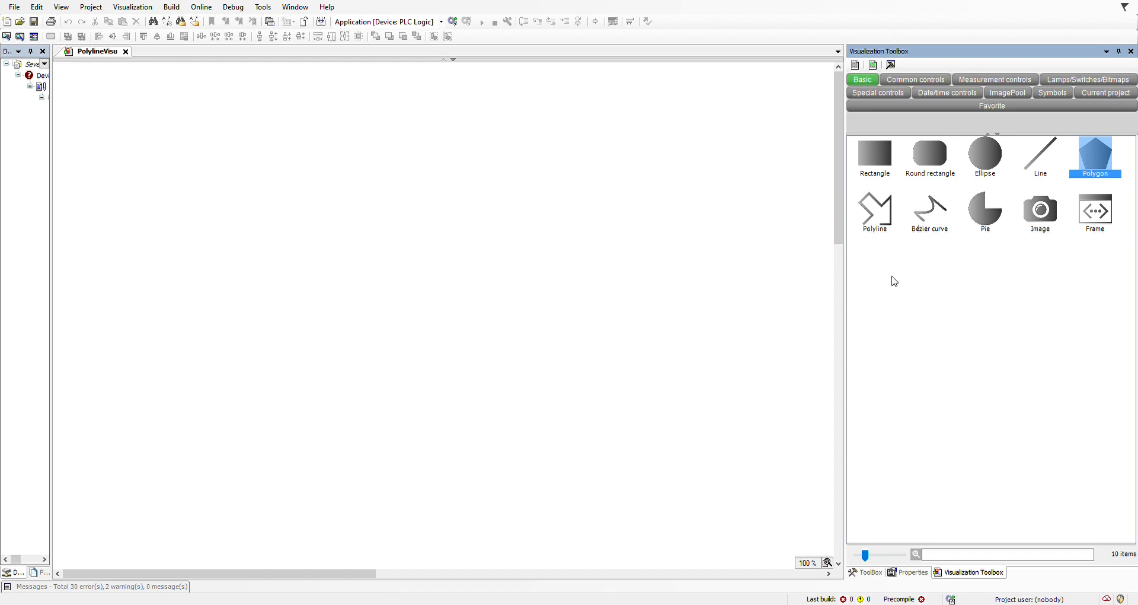
pyautogui.moveTo(517, 219)
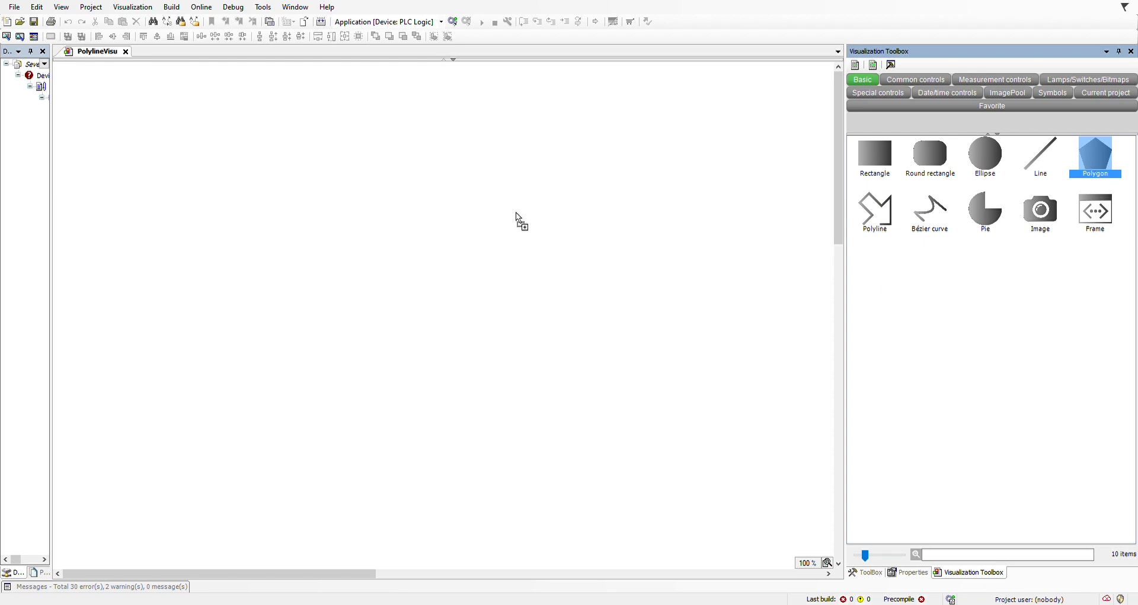
# Place a polygon mid-canvas and drag its corners outward into a larger pentagon
pyautogui.click(508, 214)
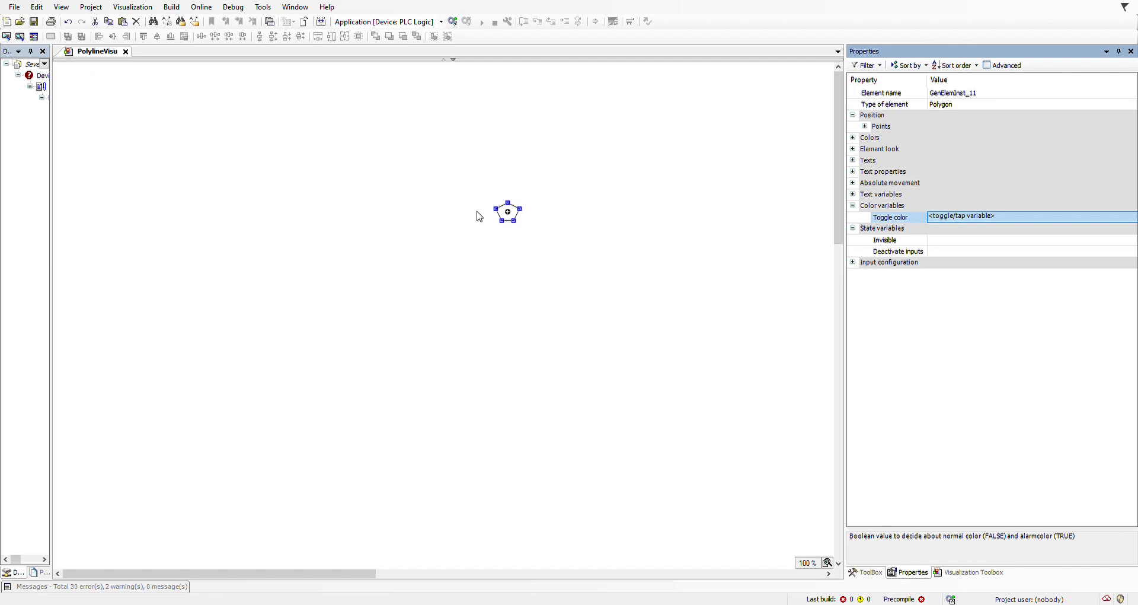
pyautogui.moveTo(518, 227)
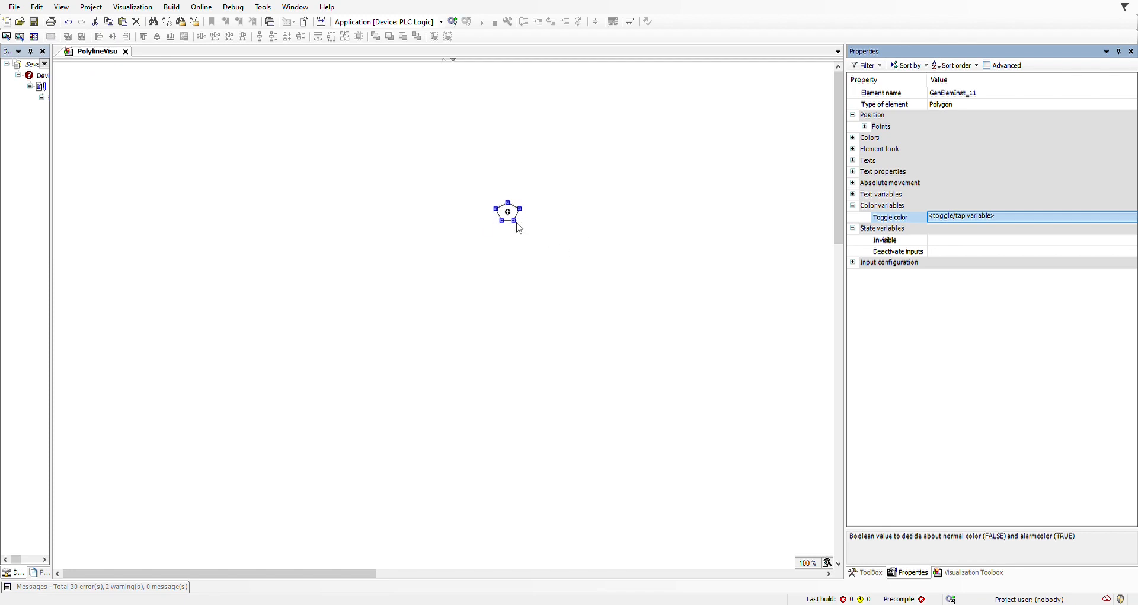
pyautogui.moveTo(493, 214)
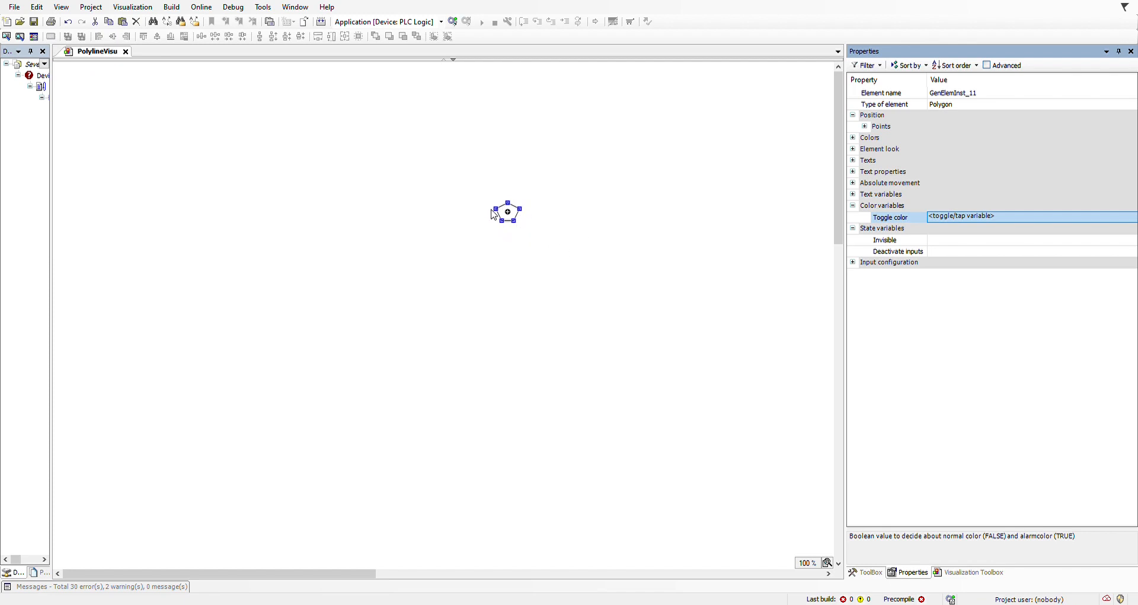
pyautogui.moveTo(499, 229)
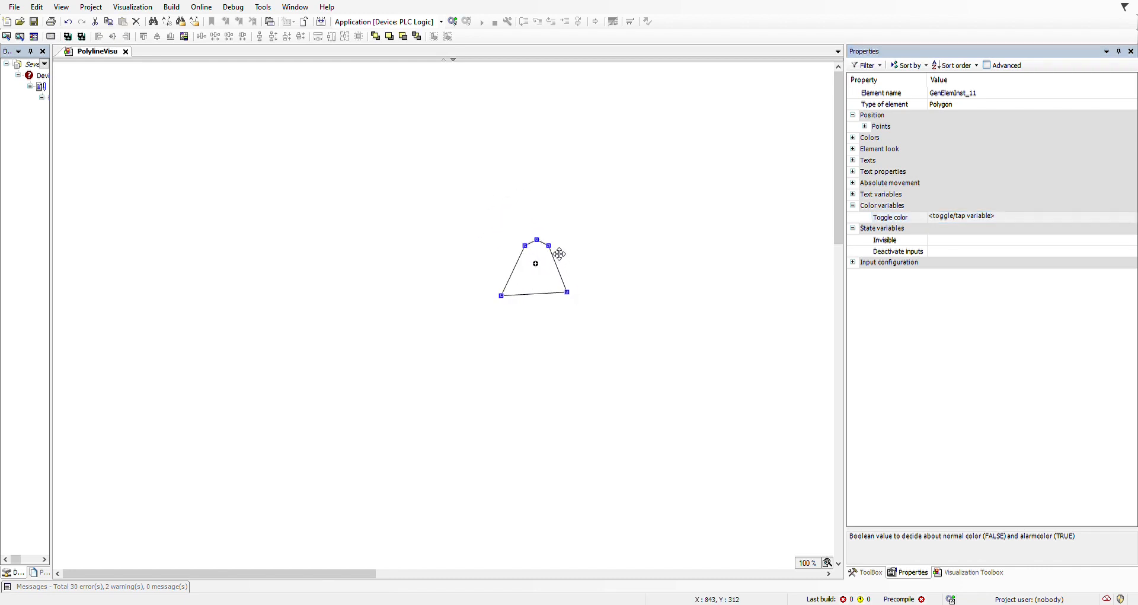
pyautogui.moveTo(536, 240); pyautogui.dragTo(475, 239)
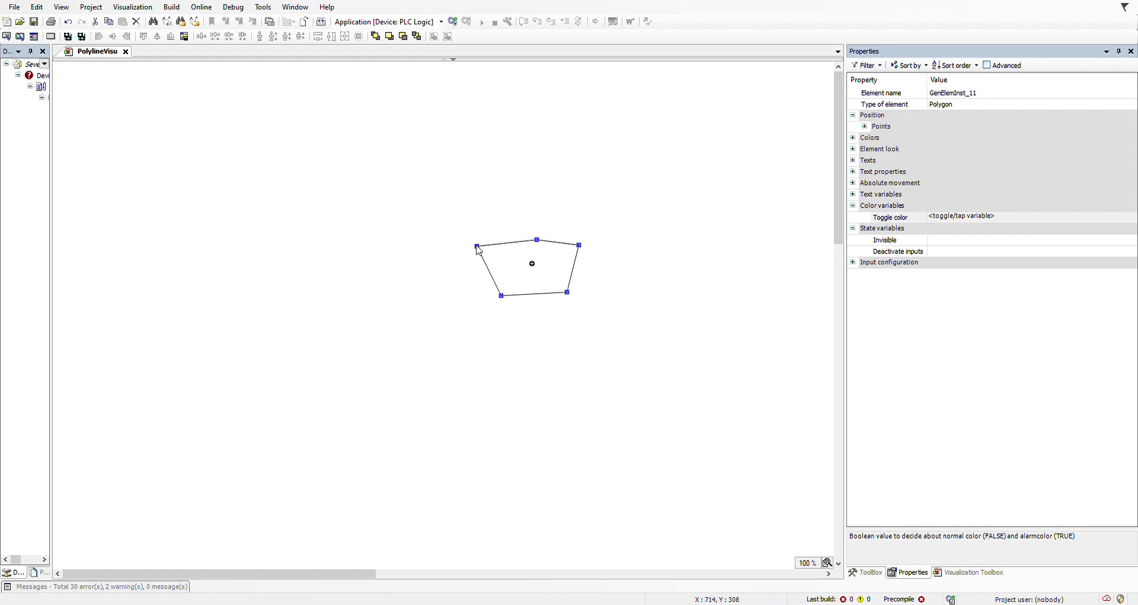
pyautogui.moveTo(536, 240); pyautogui.dragTo(530, 207)
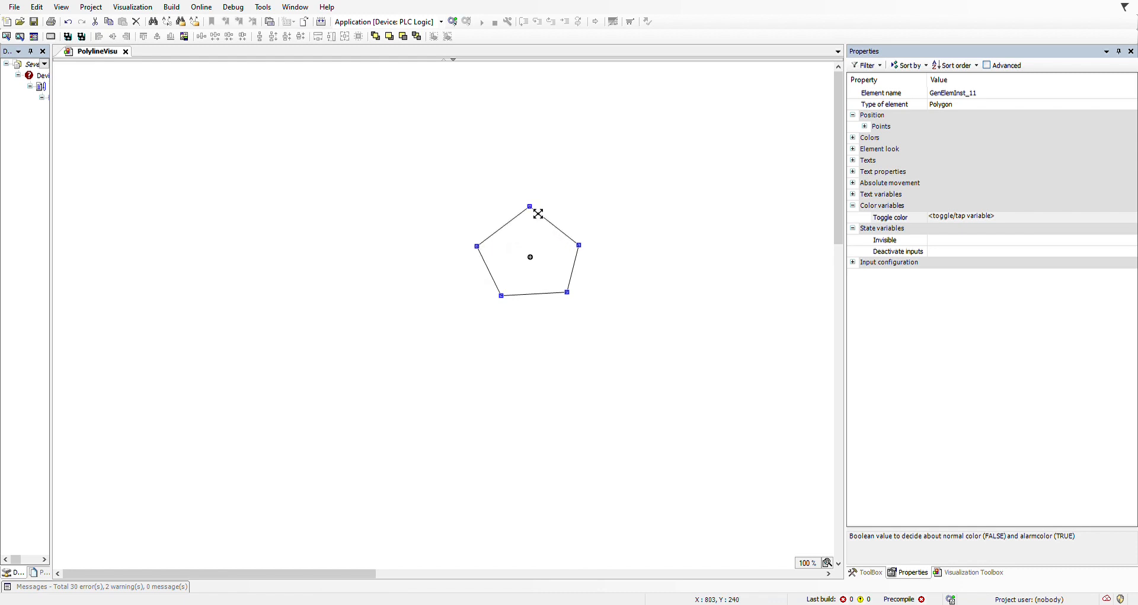
pyautogui.moveTo(555, 204)
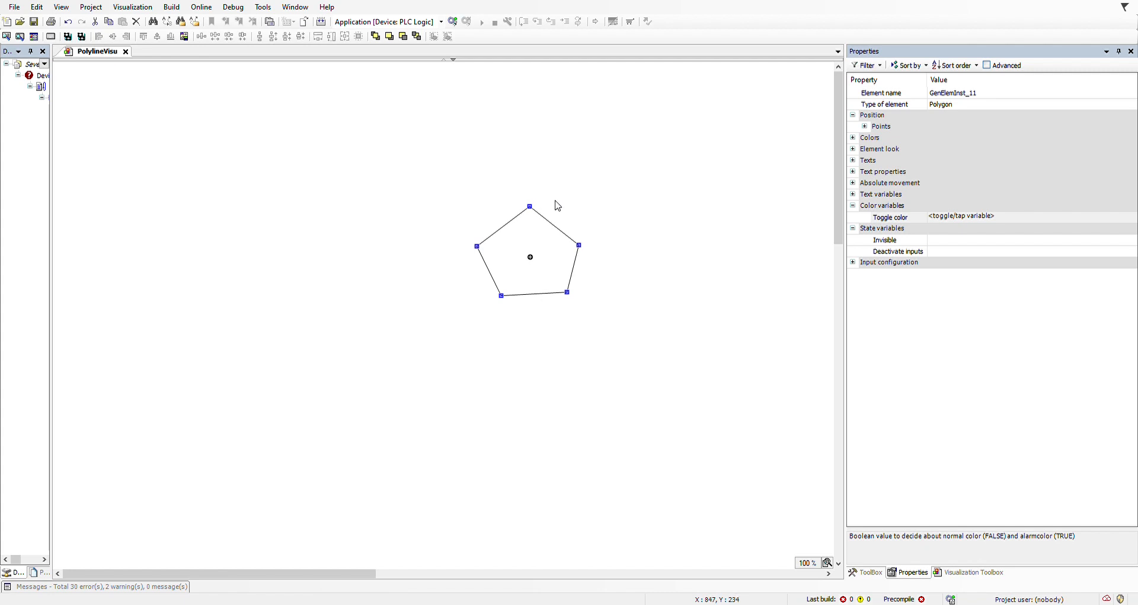
pyautogui.moveTo(541, 163)
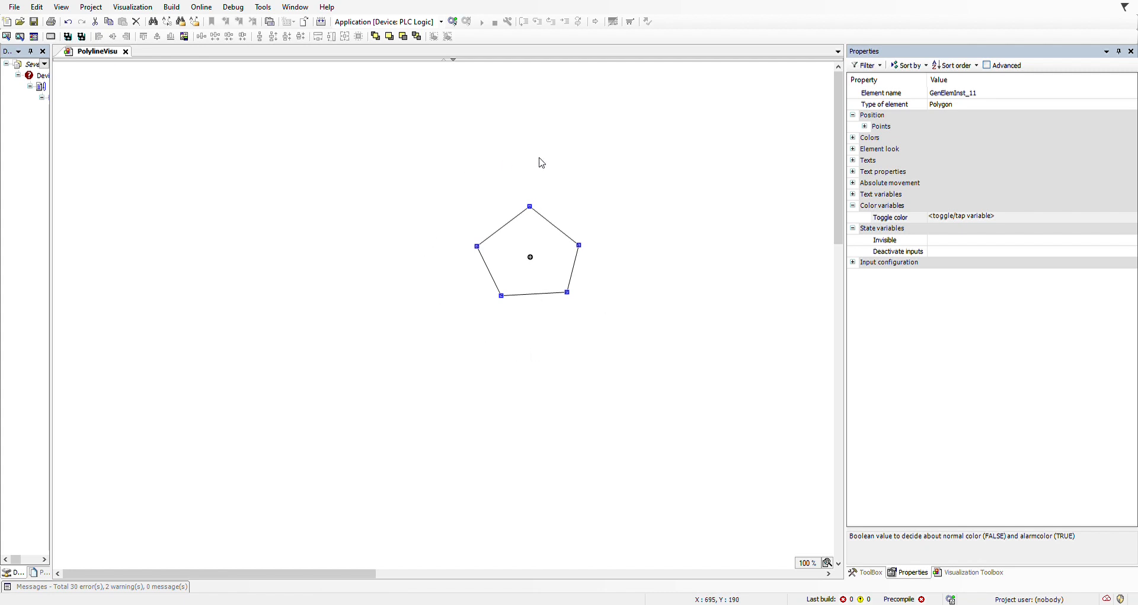
# Drag along the polygon's top edges to add corners and form a pointed top
pyautogui.click(974, 571)
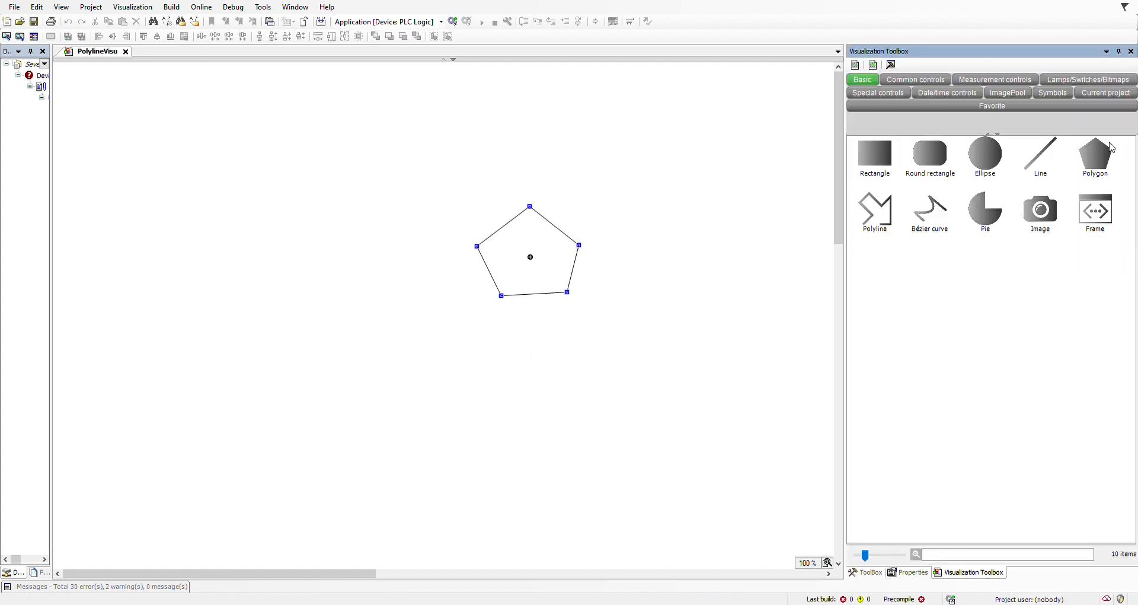
pyautogui.moveTo(1095, 156)
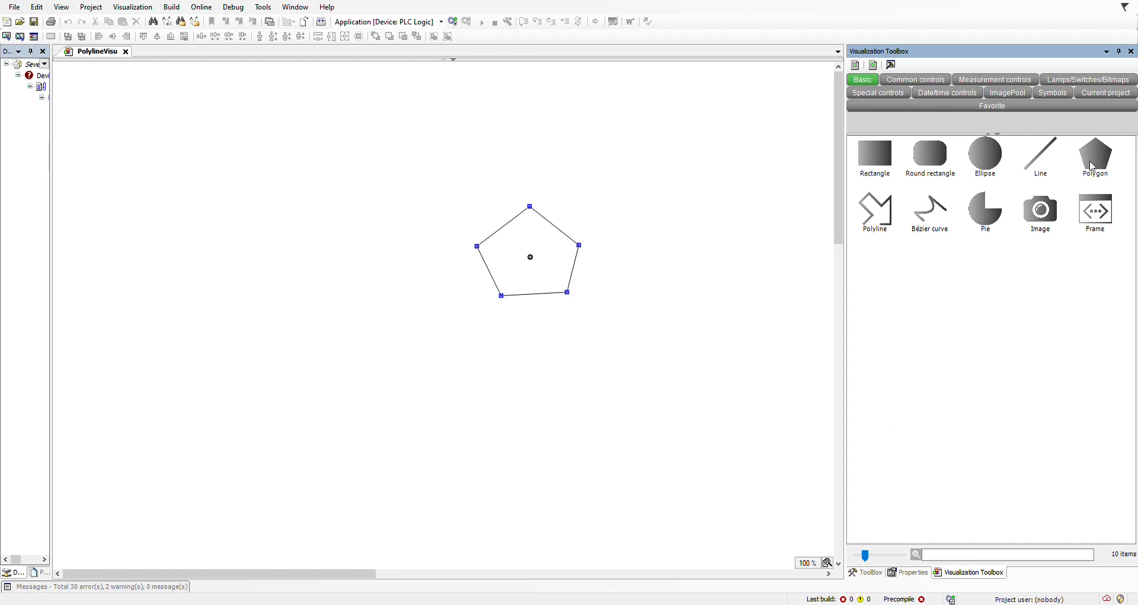
pyautogui.moveTo(875, 211)
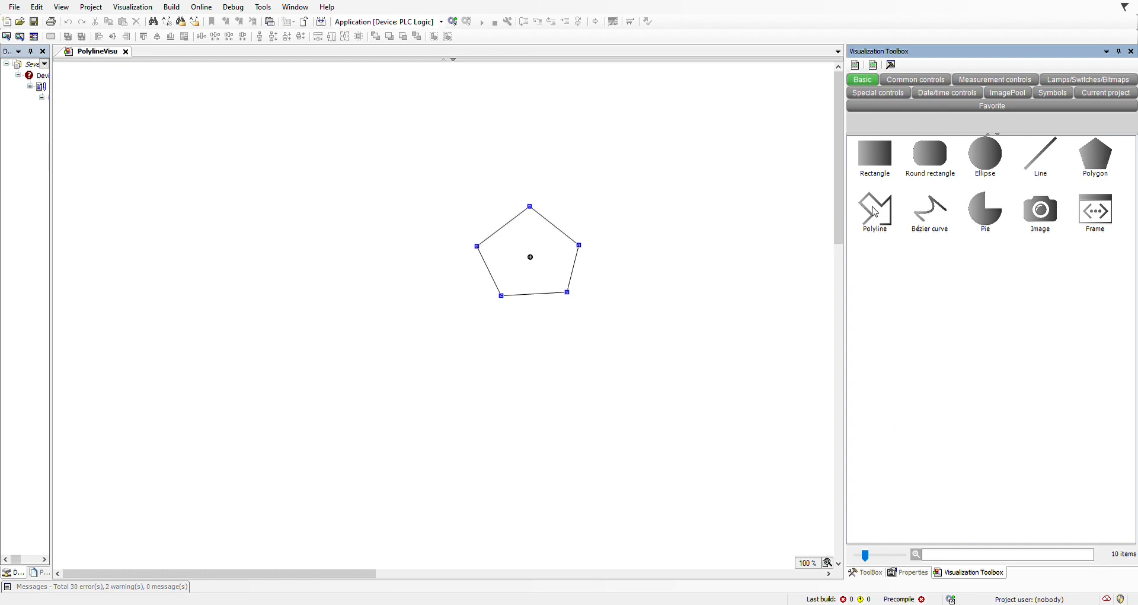
pyautogui.moveTo(937, 221)
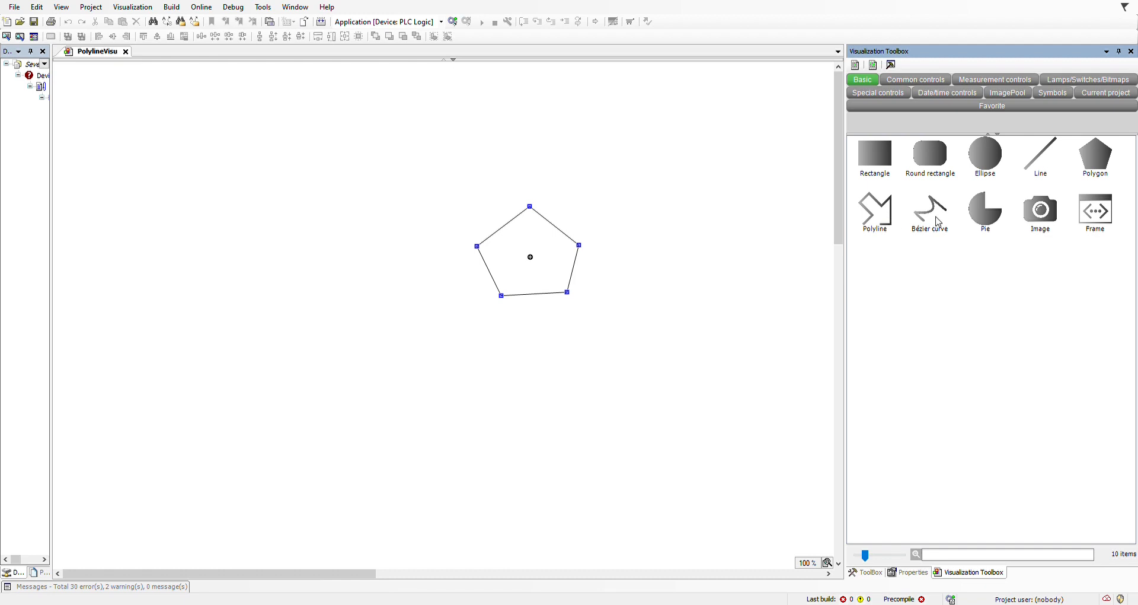
pyautogui.moveTo(564, 268)
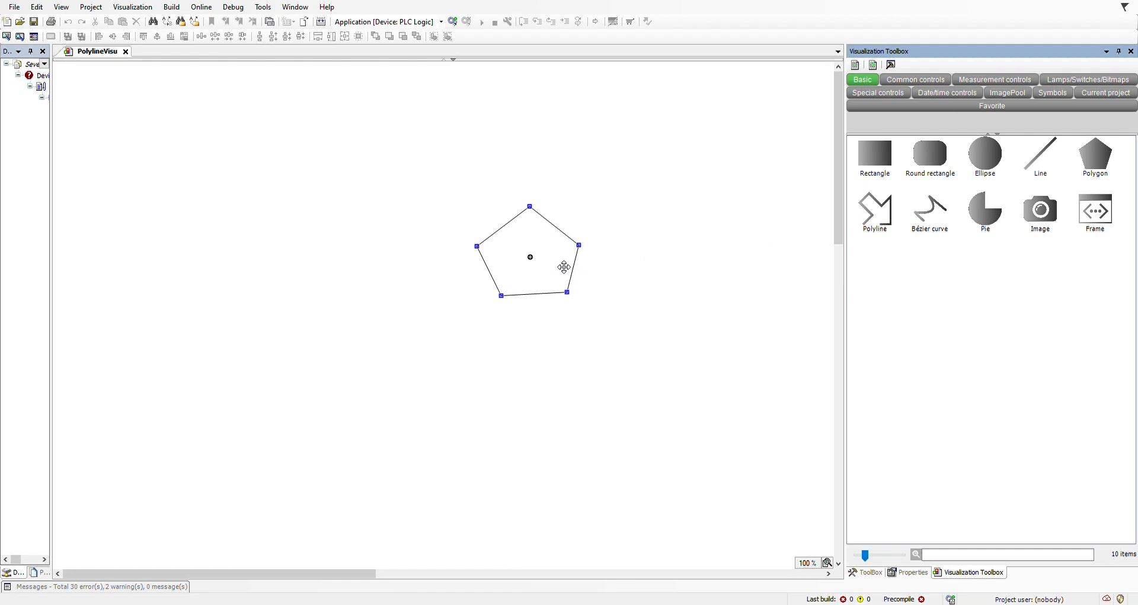
pyautogui.moveTo(539, 216)
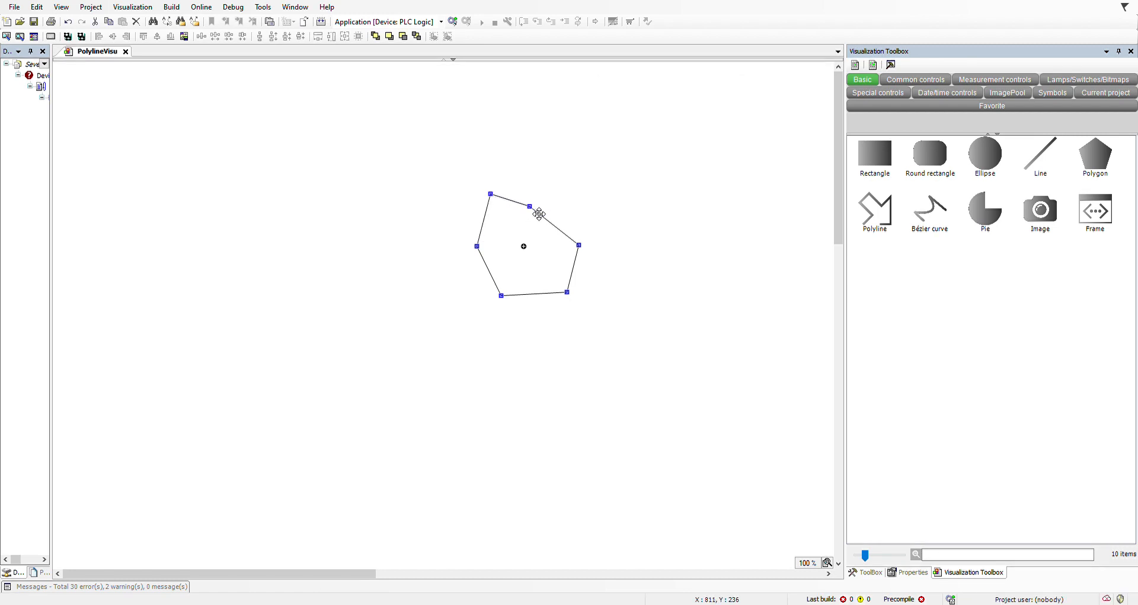
pyautogui.moveTo(537, 213); pyautogui.dragTo(546, 196)
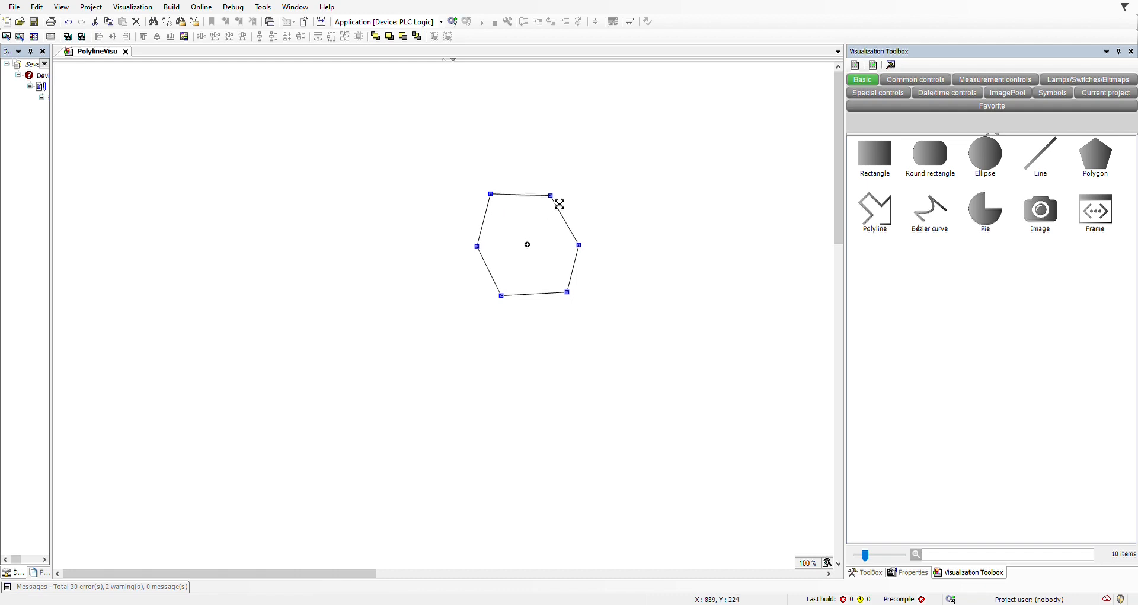
pyautogui.moveTo(559, 203); pyautogui.dragTo(563, 197)
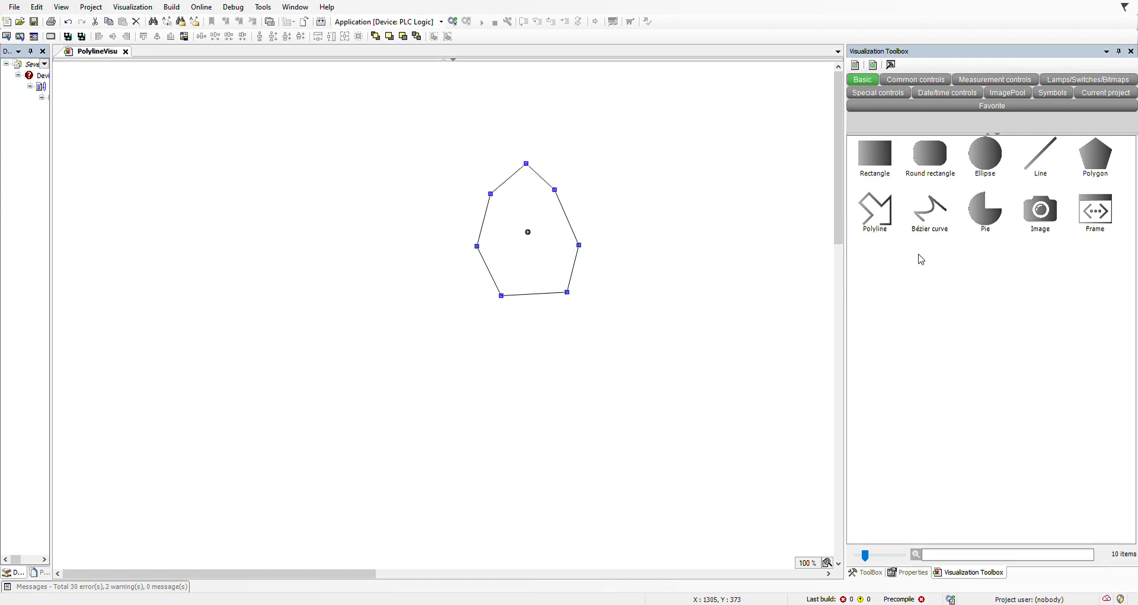
# Place a polyline right of the polygon, move one point, and add a lower-end corner
pyautogui.click(875, 211)
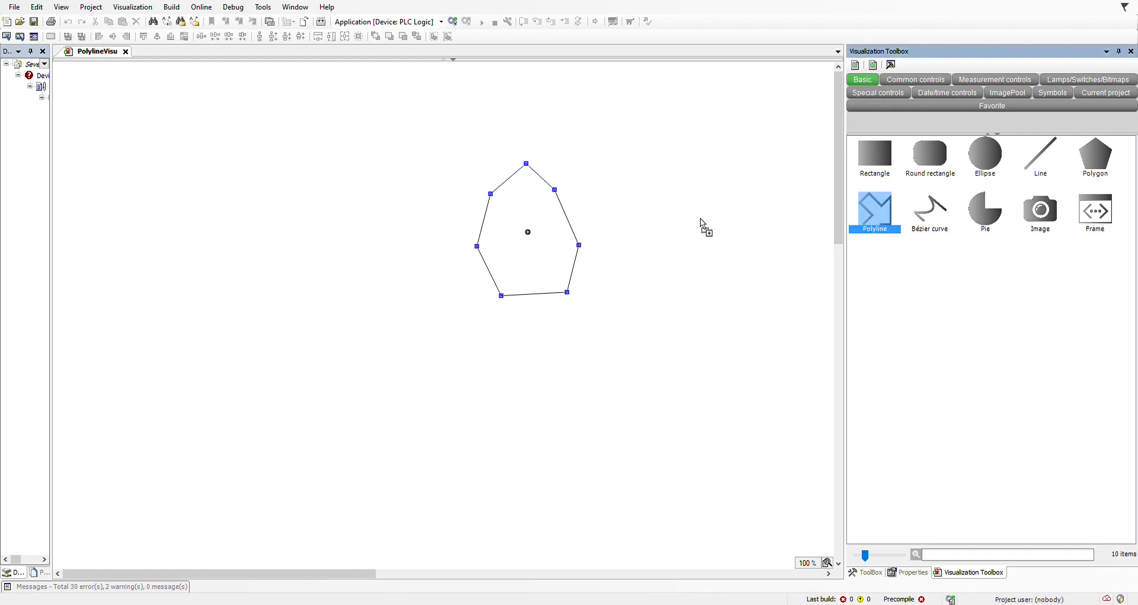
pyautogui.click(912, 571)
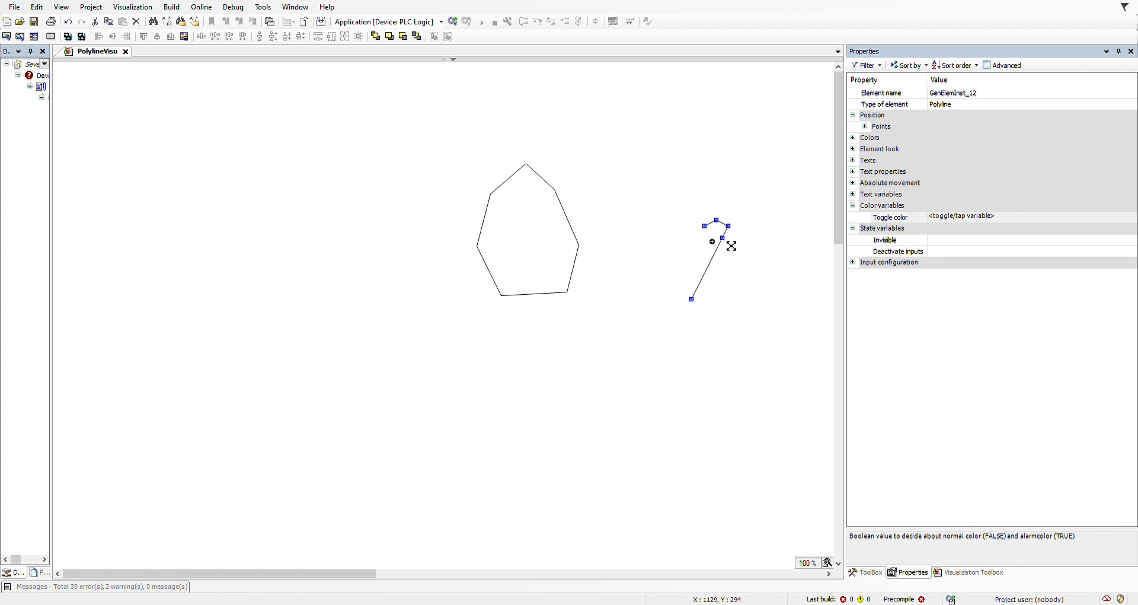
pyautogui.moveTo(726, 233); pyautogui.dragTo(760, 265)
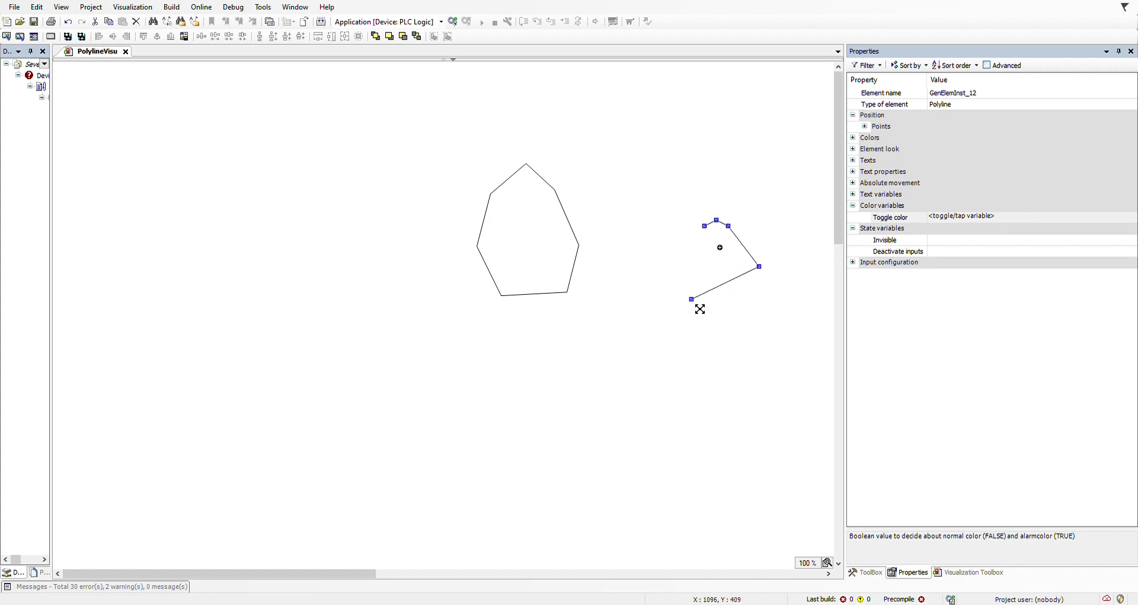
pyautogui.moveTo(700, 308)
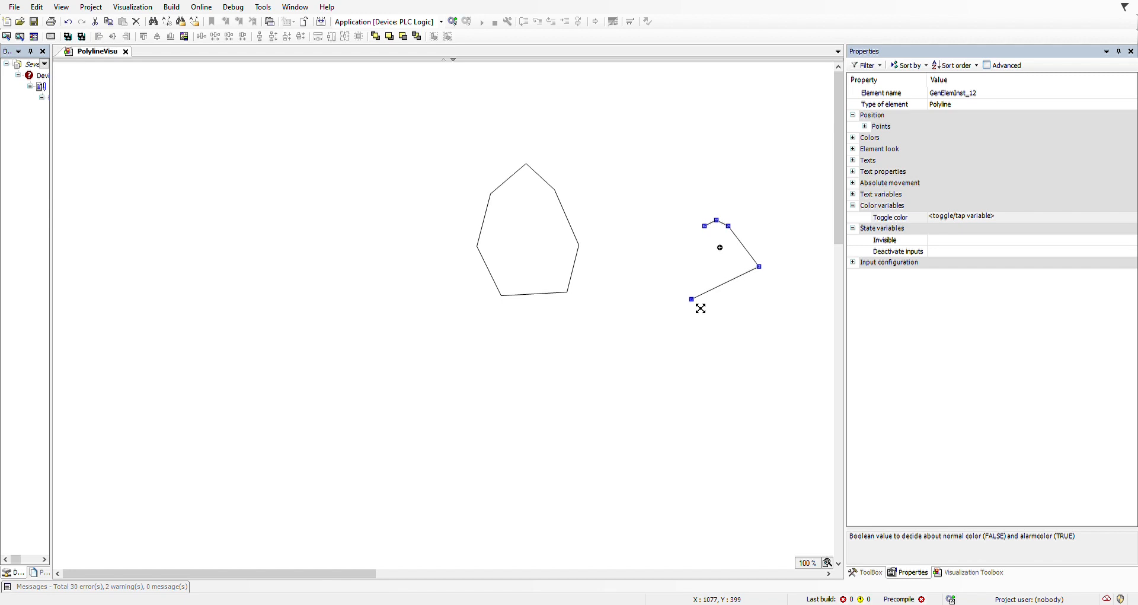
pyautogui.moveTo(692, 298); pyautogui.dragTo(664, 279)
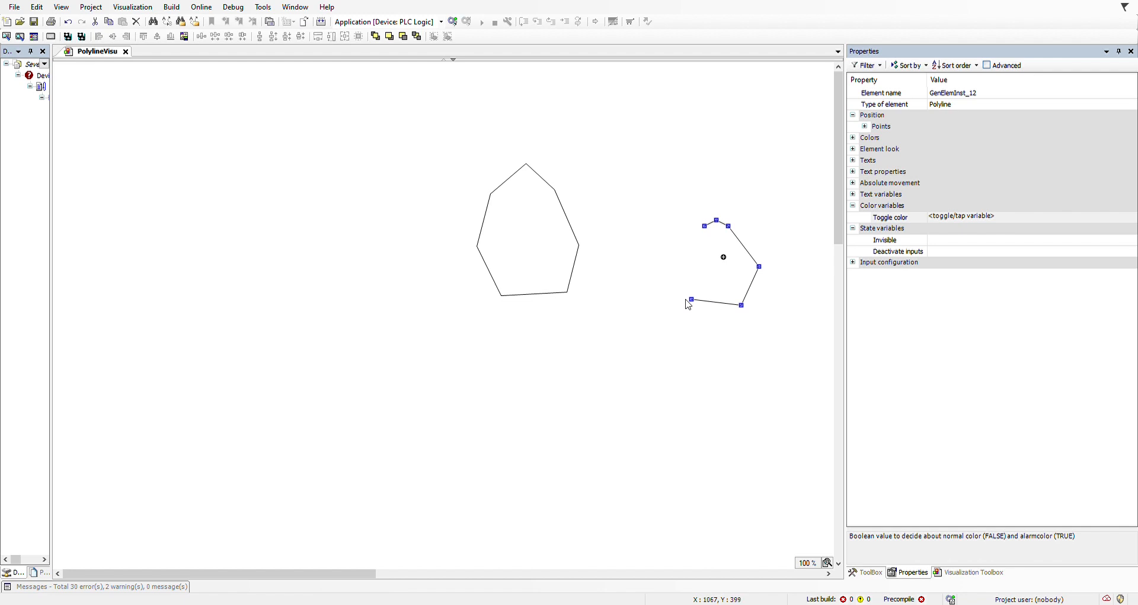
pyautogui.moveTo(690, 275)
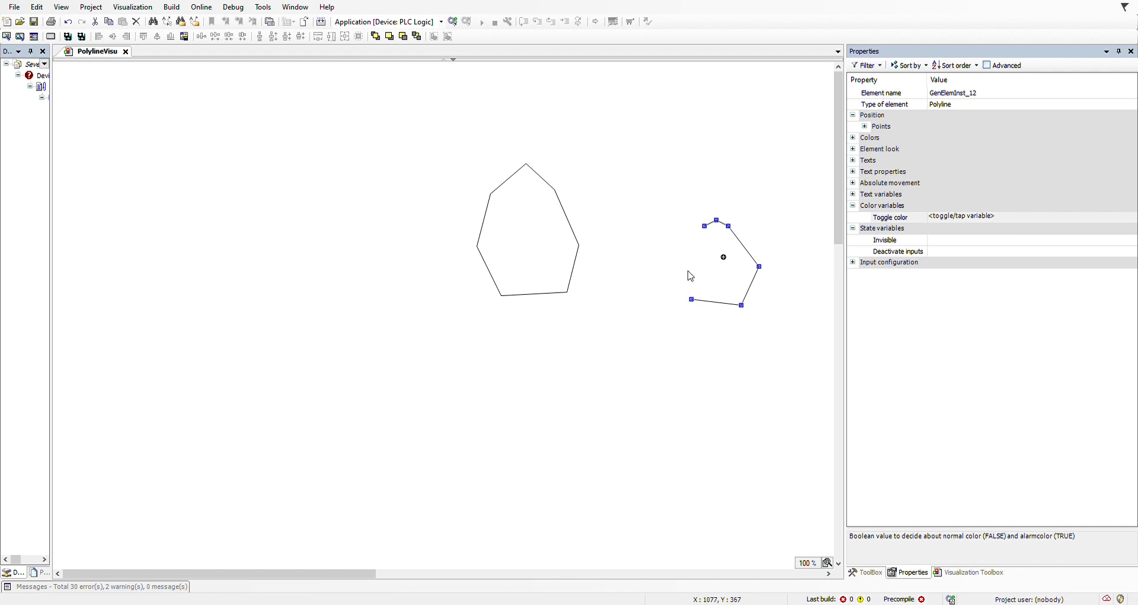
pyautogui.moveTo(941, 586)
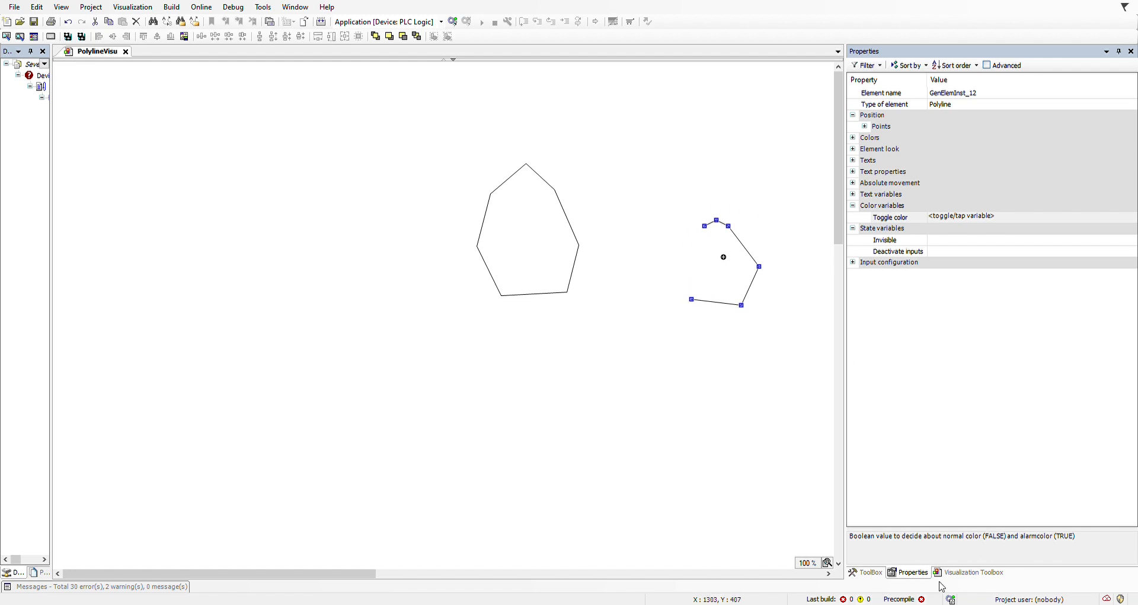
pyautogui.click(973, 572)
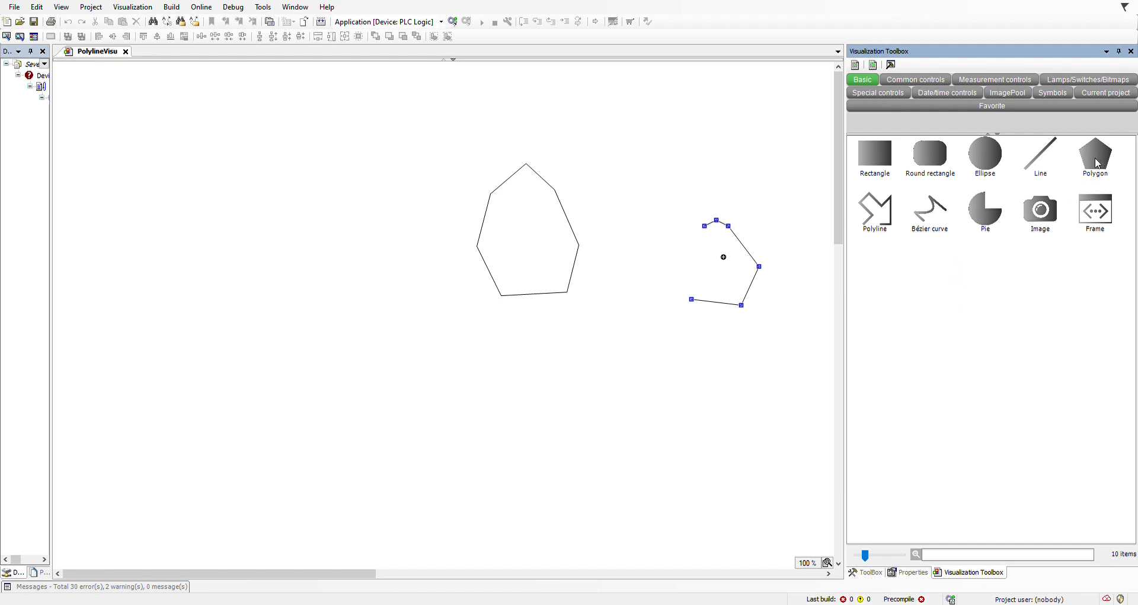
# Draw a many-cornered polygon point by point in the upper-left, then select it
pyautogui.click(1095, 152)
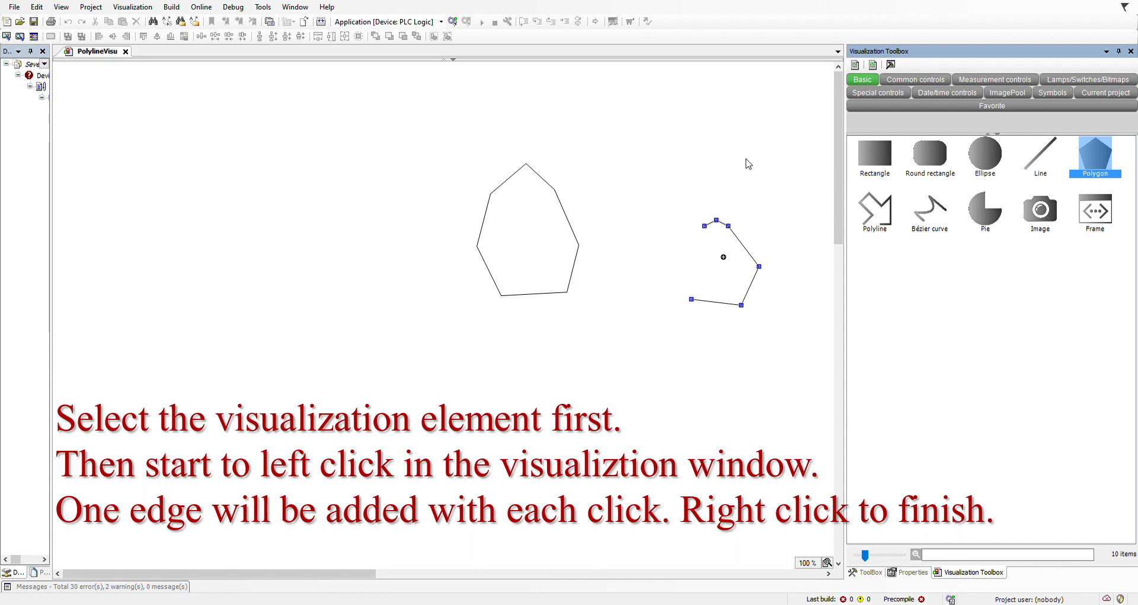
pyautogui.moveTo(254, 180)
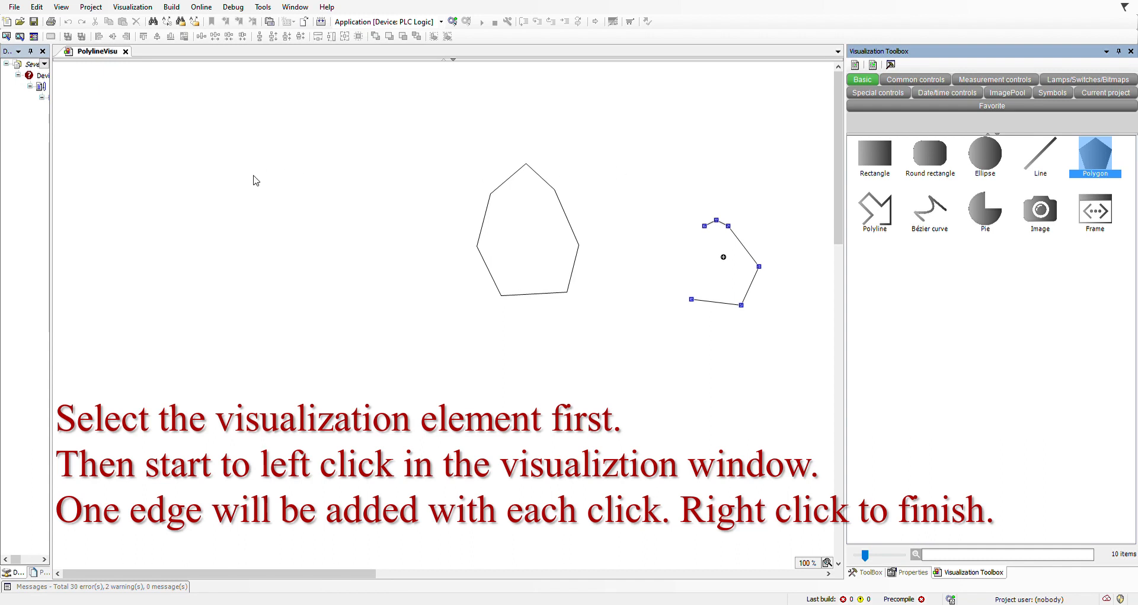
pyautogui.moveTo(254, 156)
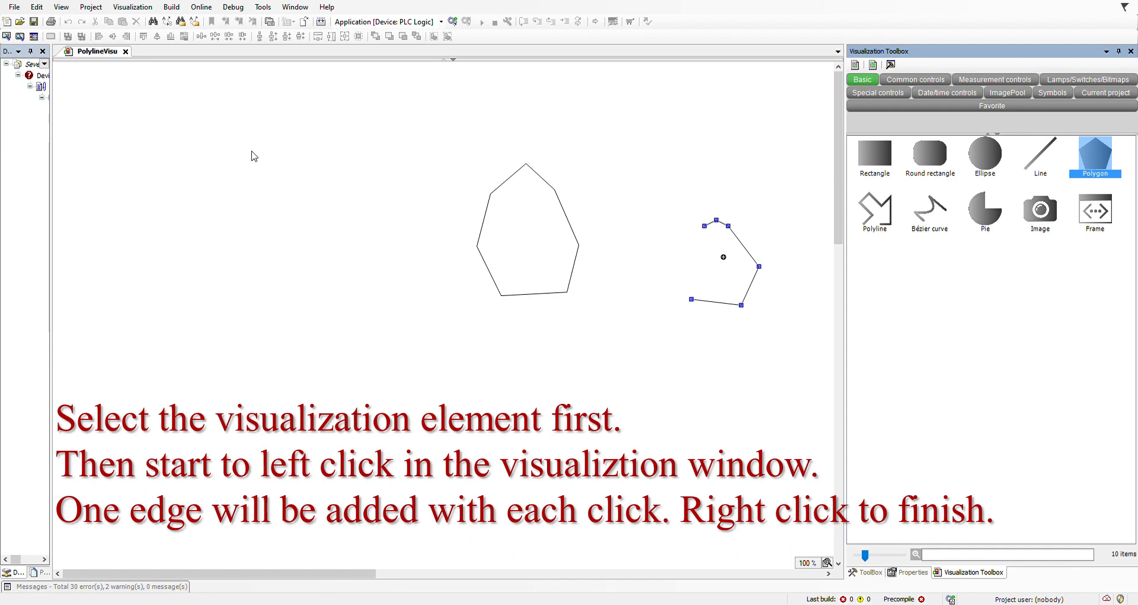
pyautogui.moveTo(327, 176)
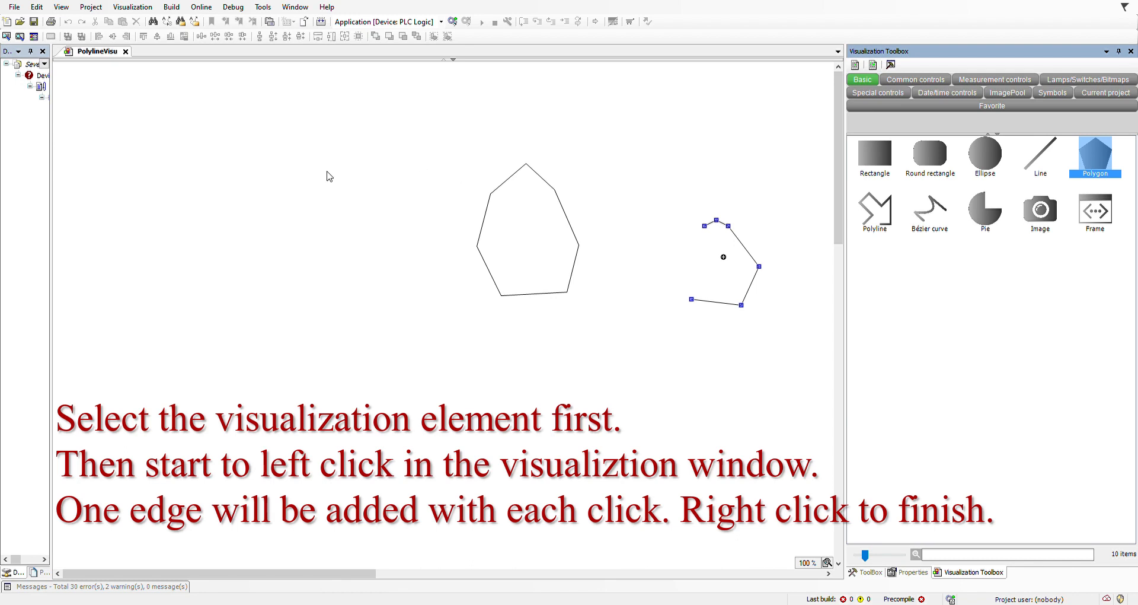
pyautogui.moveTo(294, 176)
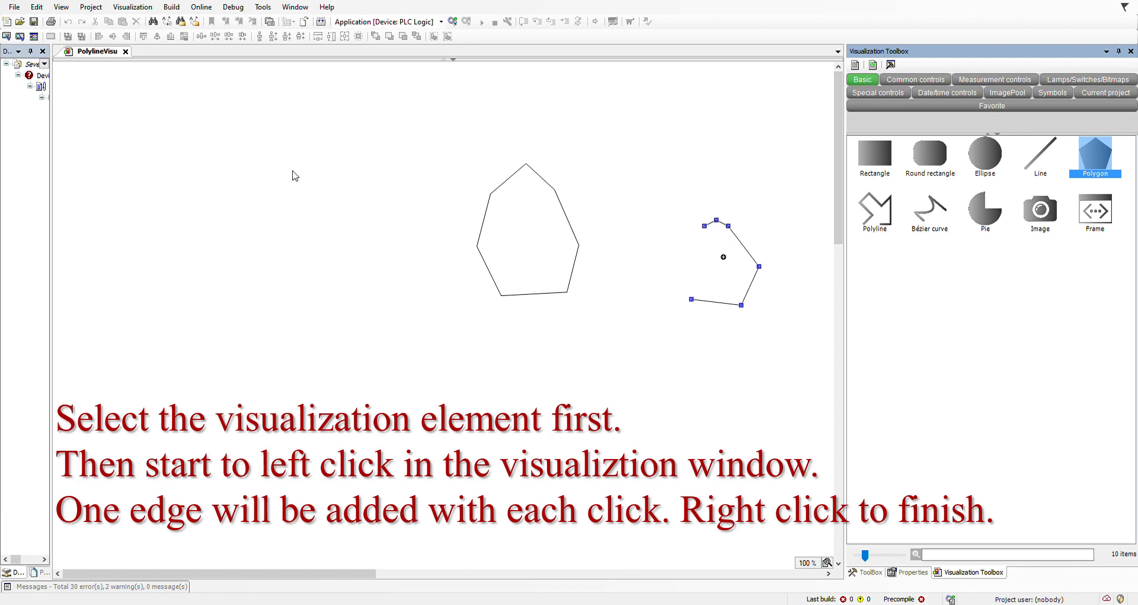
pyautogui.moveTo(299, 174)
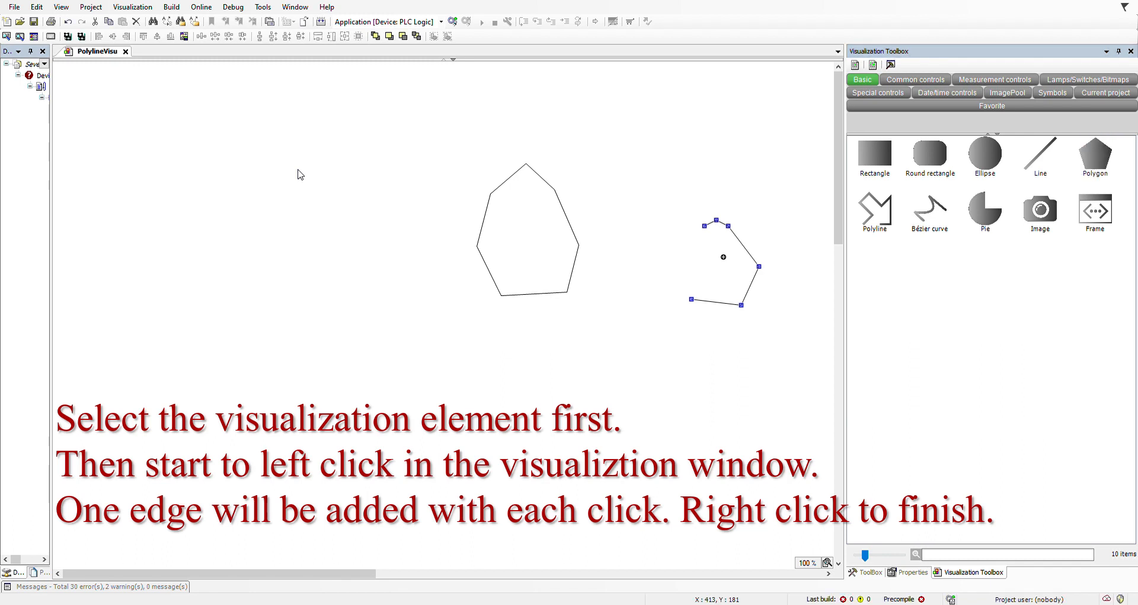
pyautogui.moveTo(288, 178)
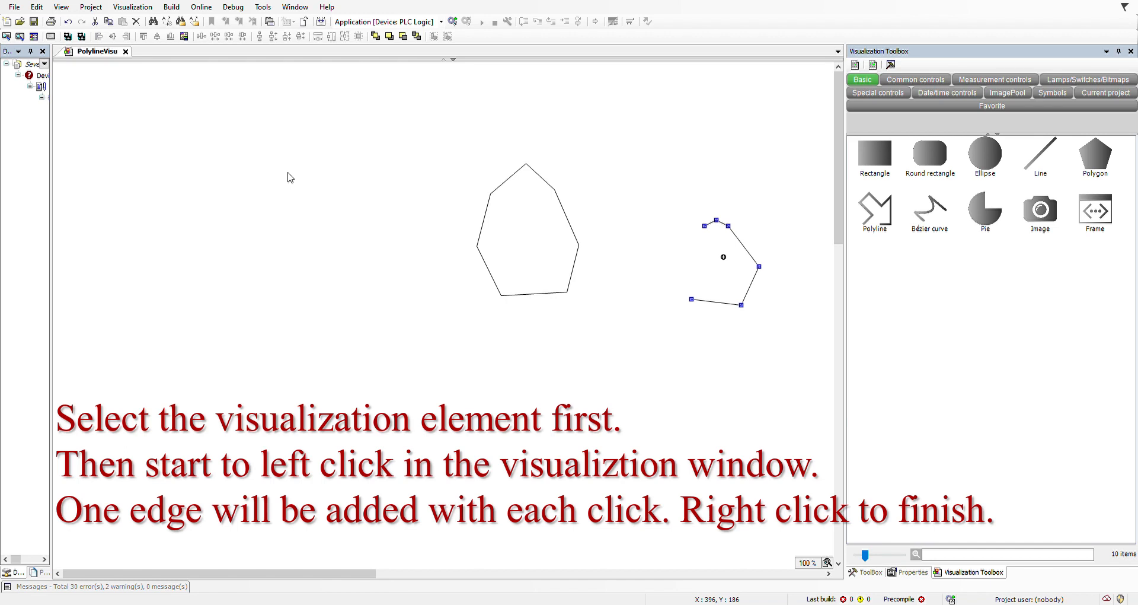
pyautogui.click(262, 213)
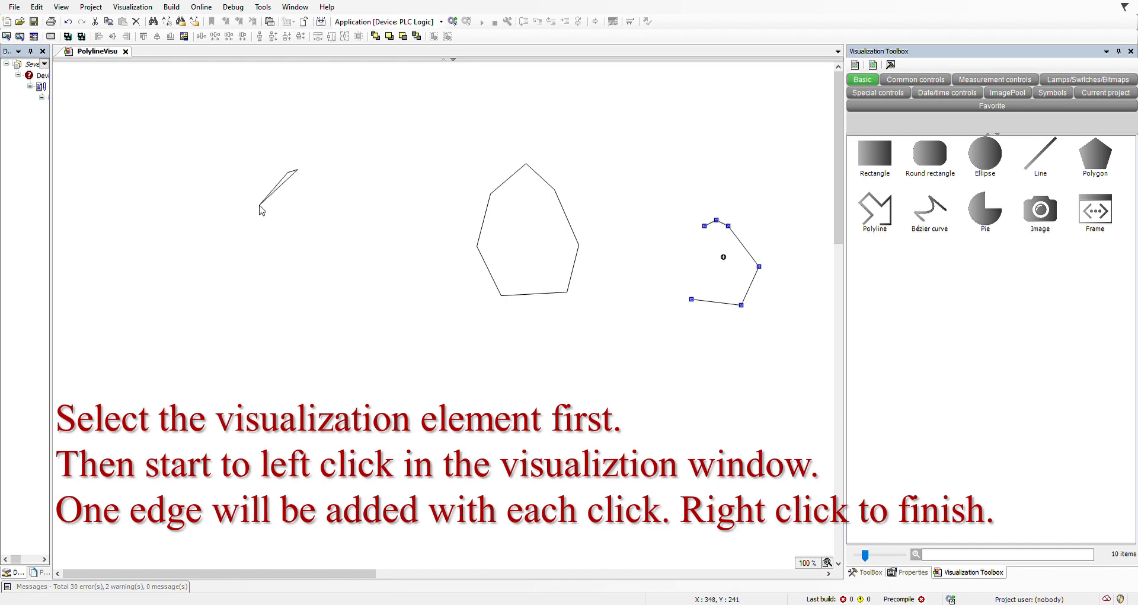
pyautogui.click(324, 245)
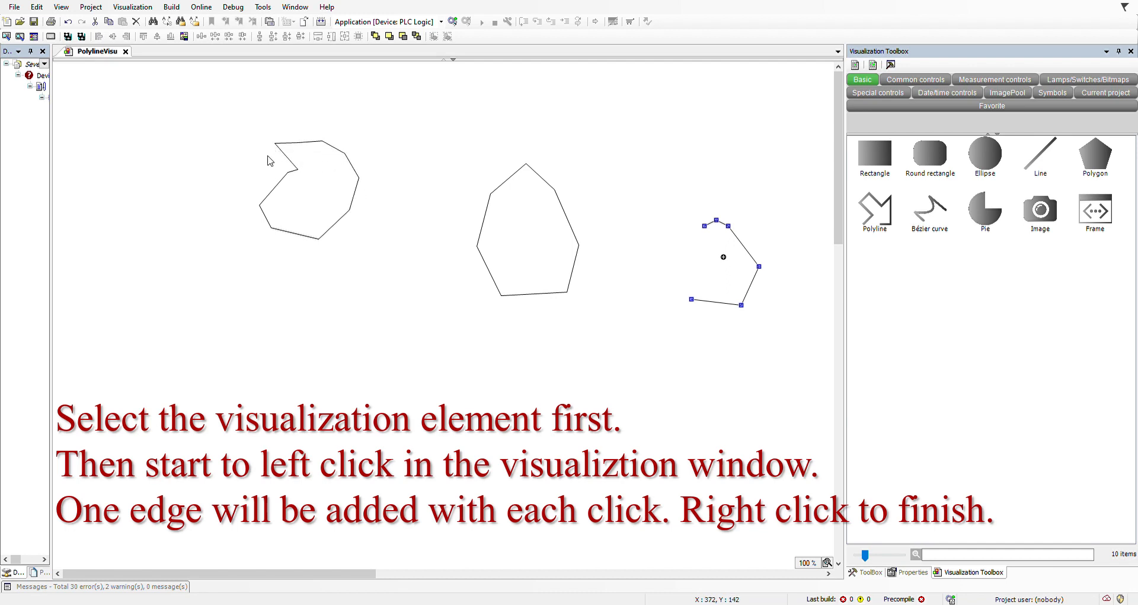
pyautogui.click(253, 230)
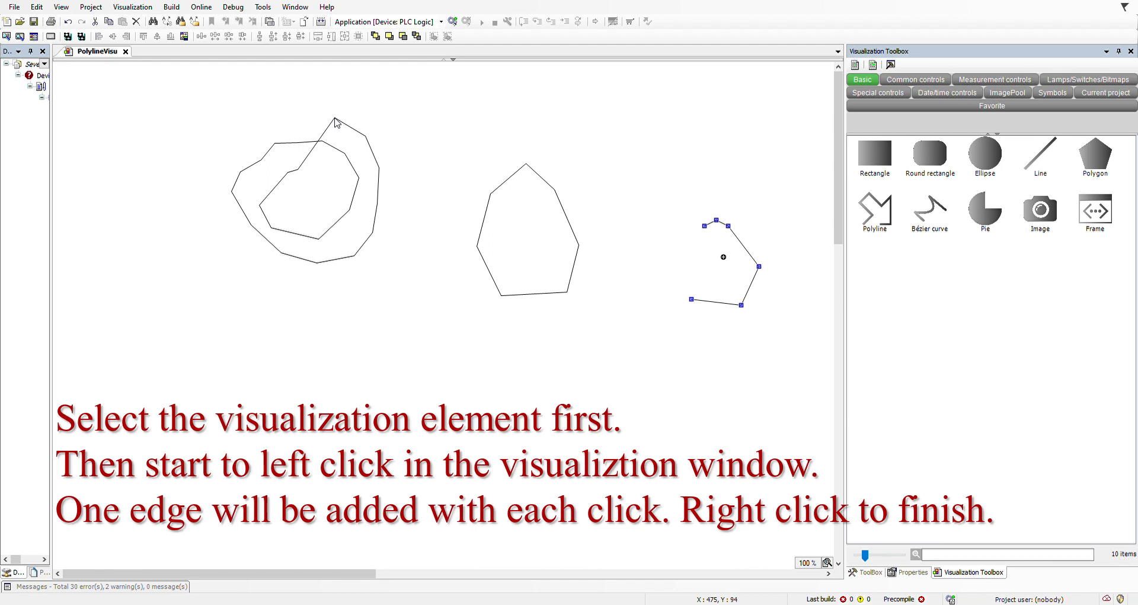
pyautogui.click(305, 189)
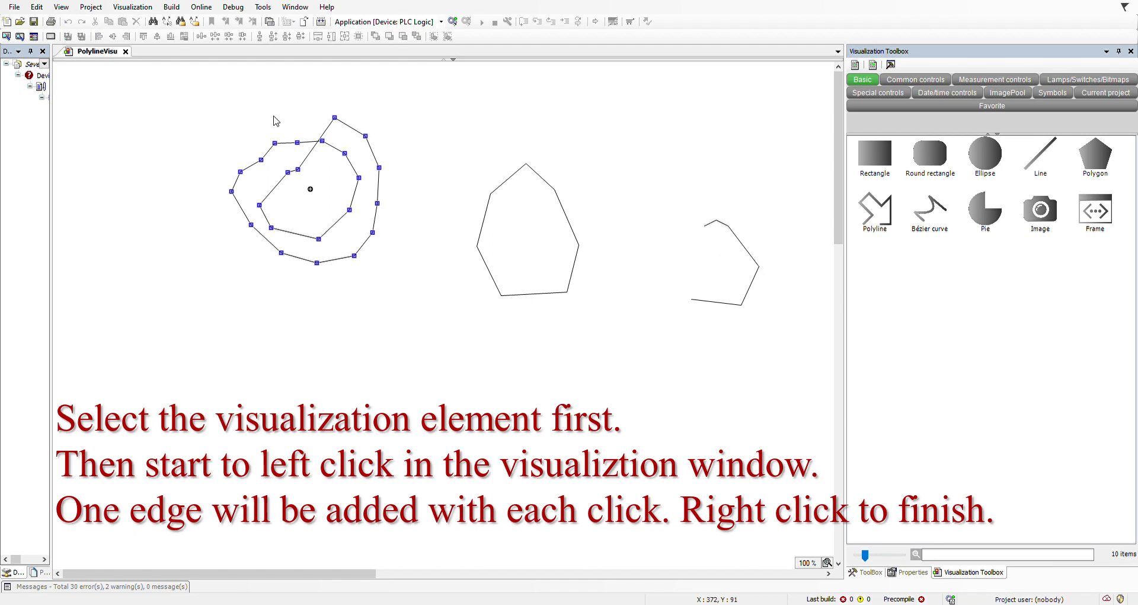
pyautogui.click(425, 188)
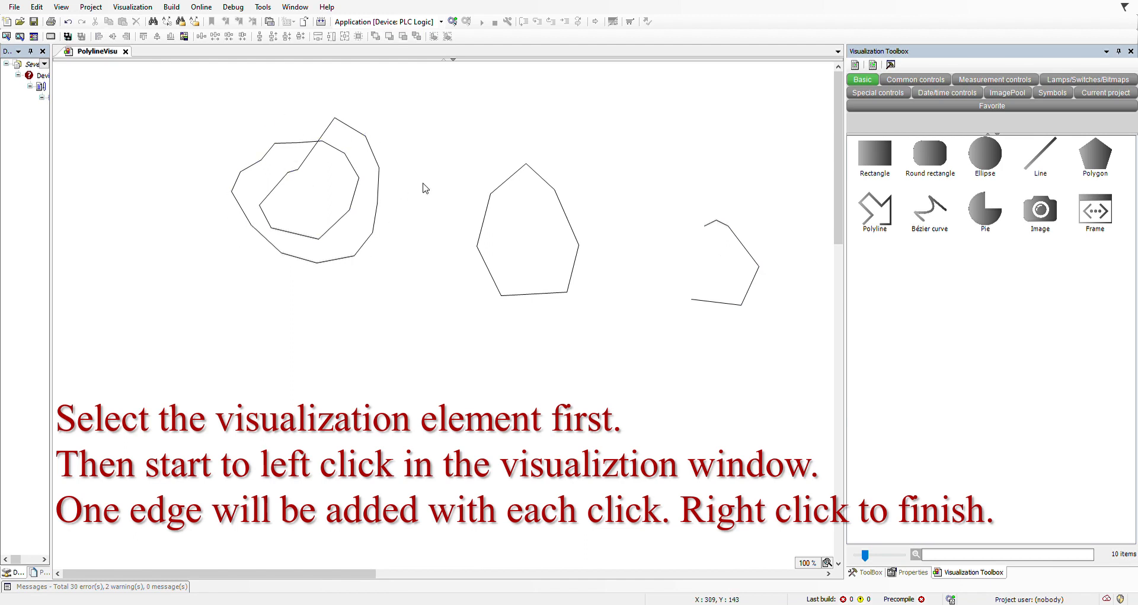
pyautogui.click(308, 189)
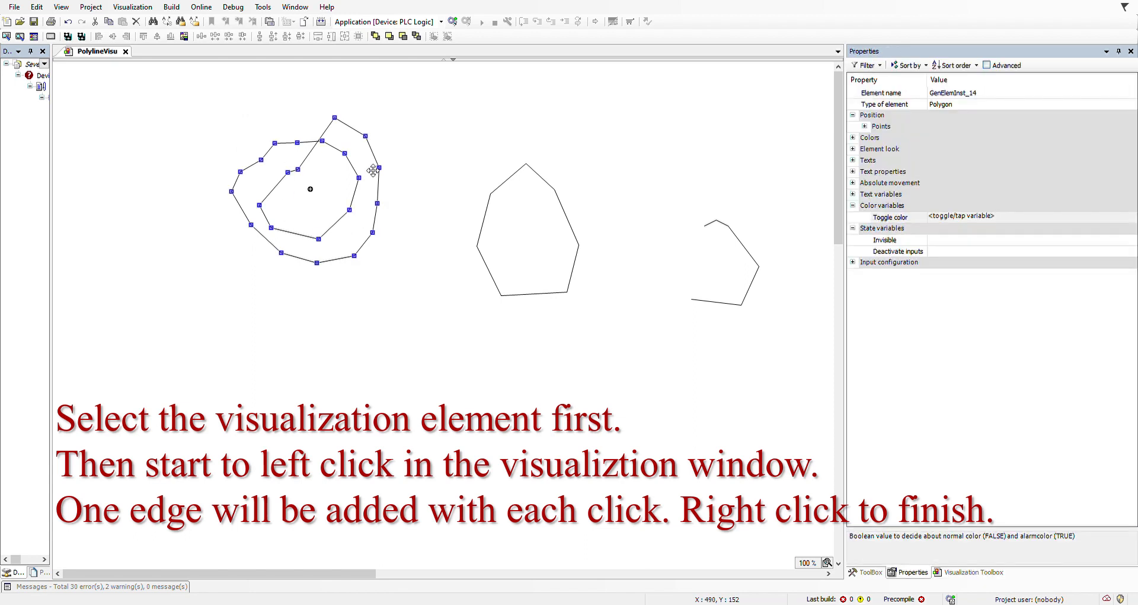
pyautogui.moveTo(769, 456)
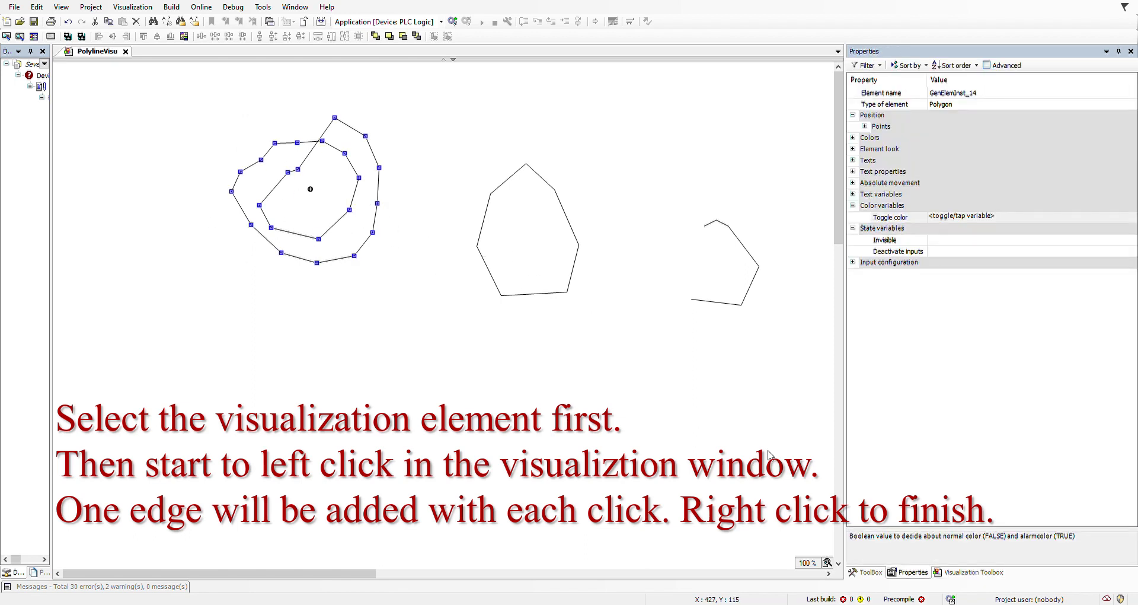
pyautogui.click(973, 572)
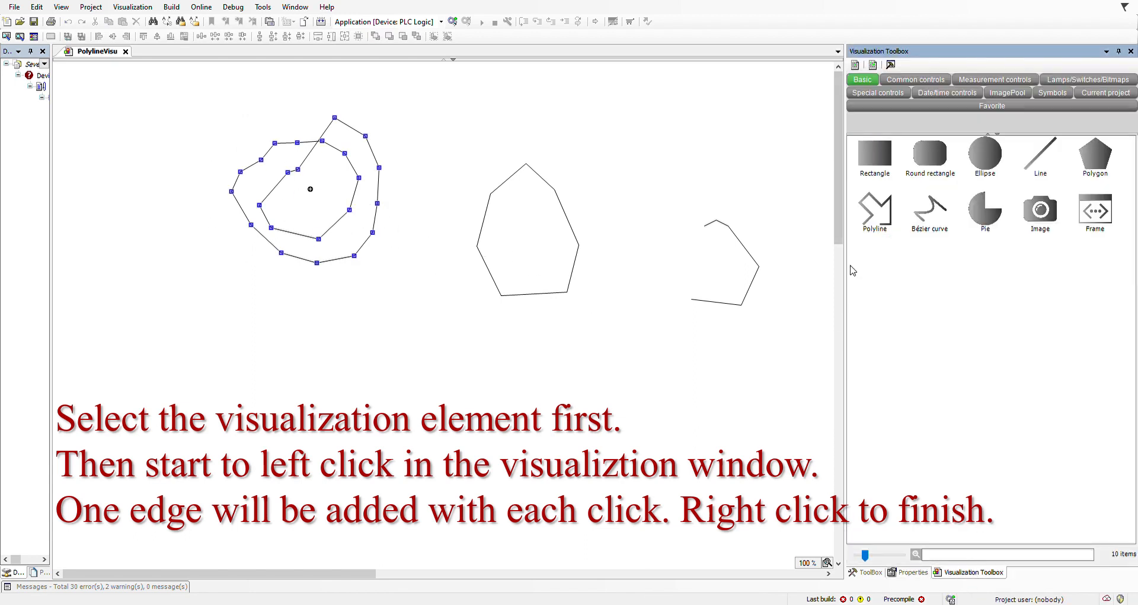
# Draw a spiral-shaped open polyline point by point in the lower middle of the canvas
pyautogui.click(875, 211)
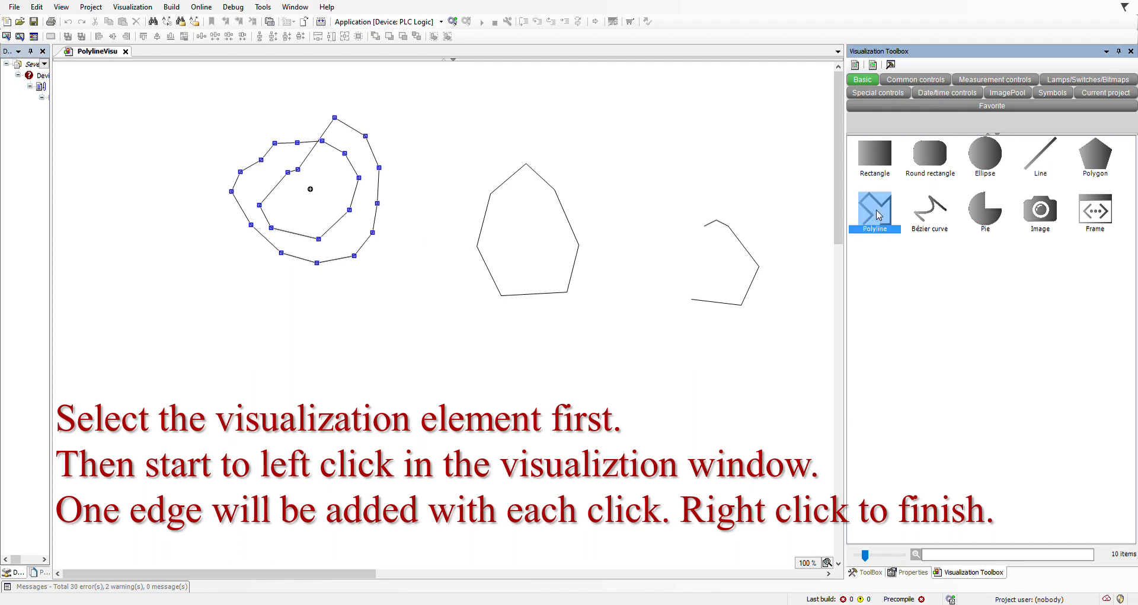
pyautogui.moveTo(879, 248)
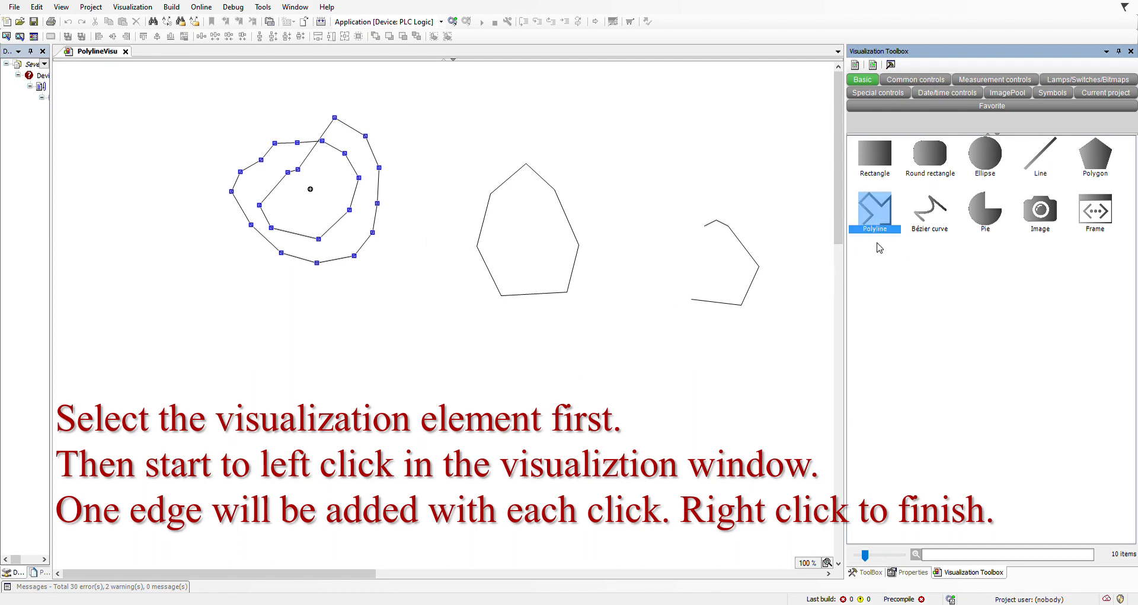
pyautogui.moveTo(417, 375)
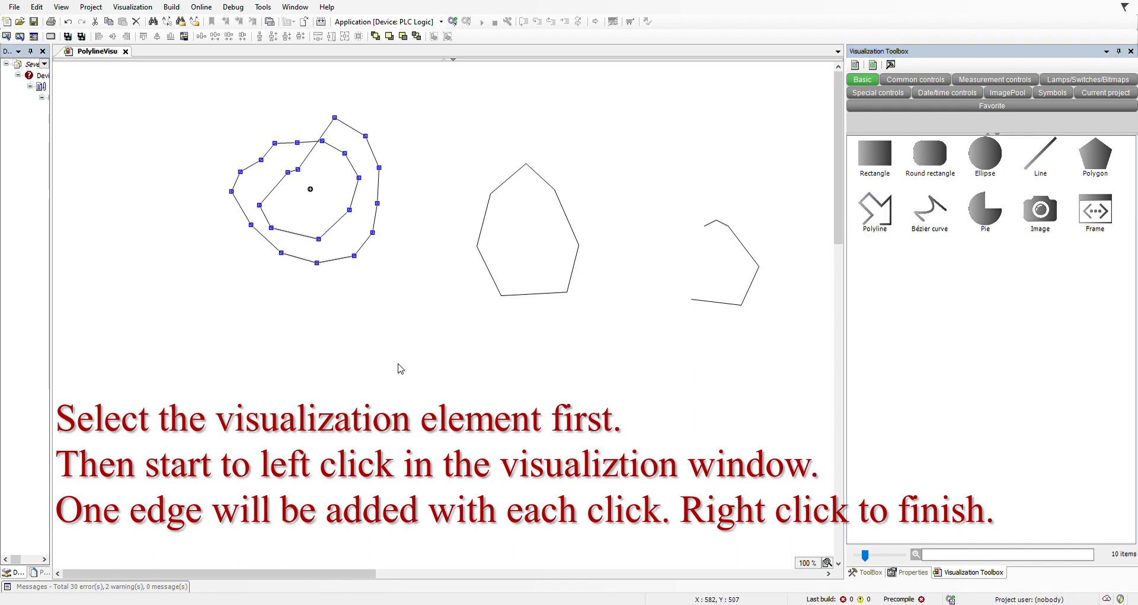
pyautogui.moveTo(414, 344)
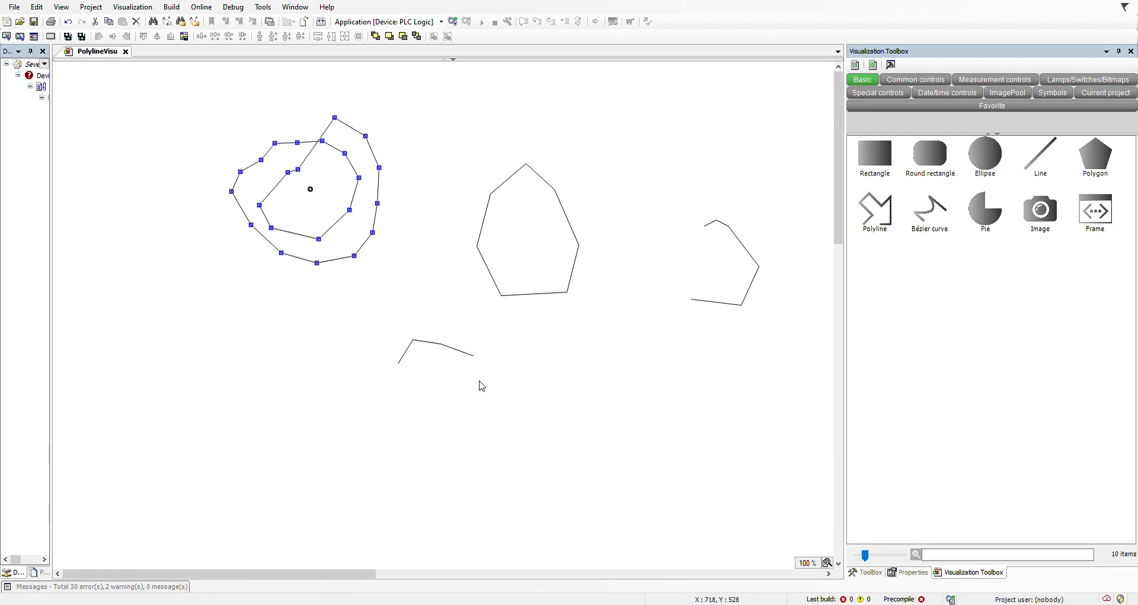
pyautogui.click(346, 450)
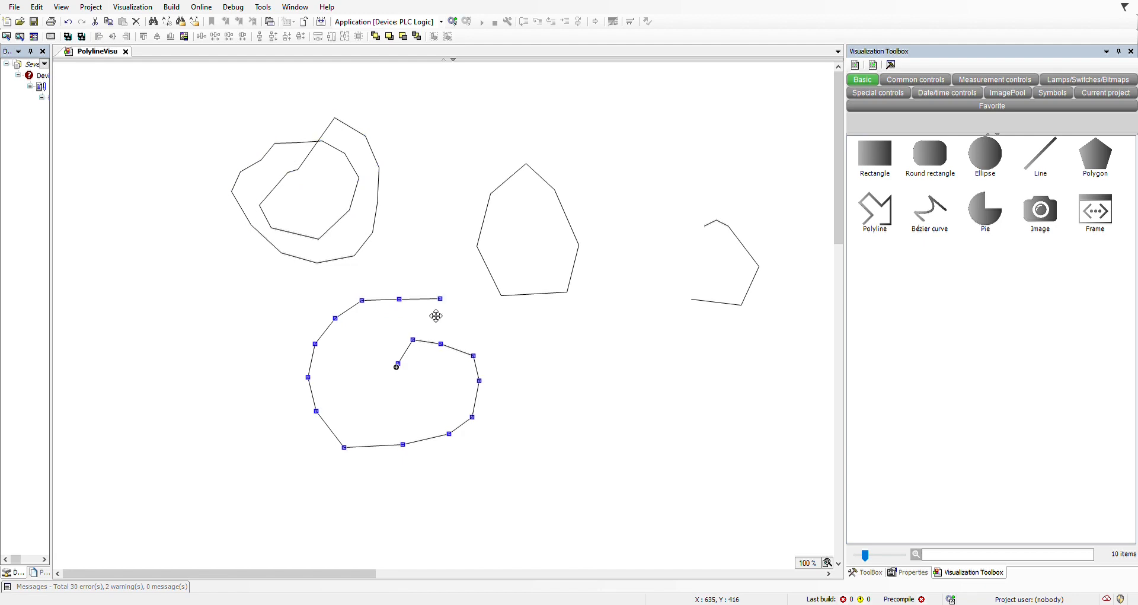
pyautogui.click(913, 572)
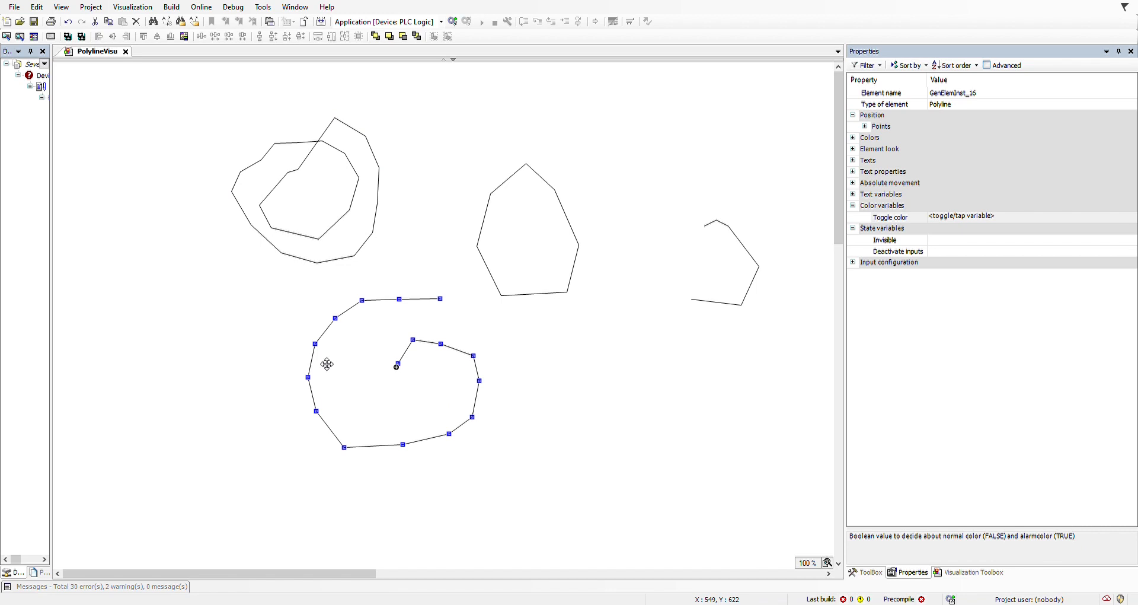
pyautogui.moveTo(372, 360)
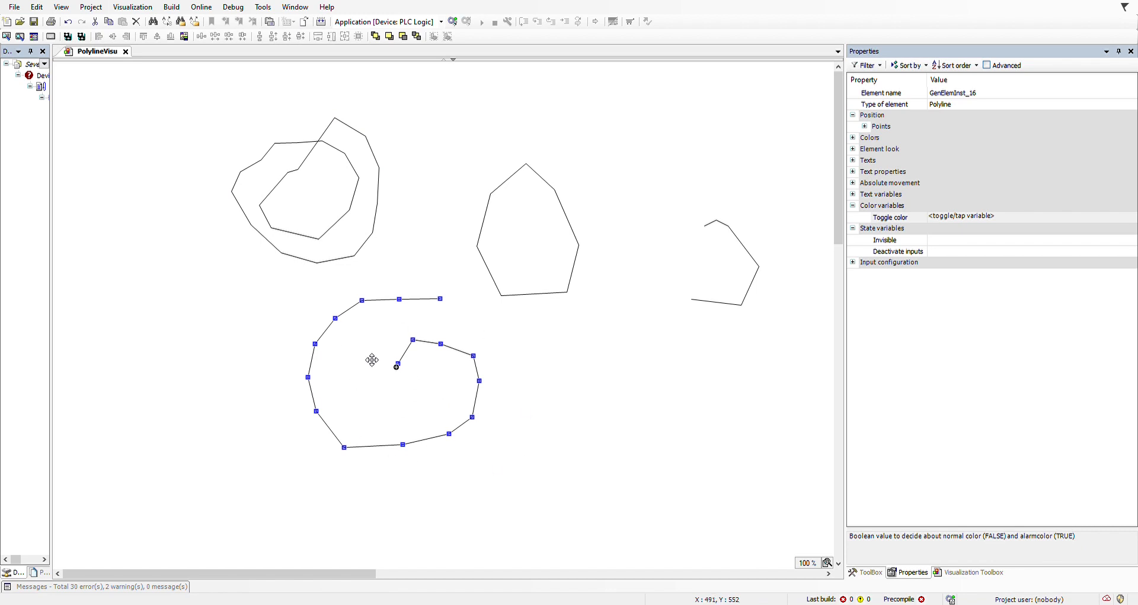
pyautogui.moveTo(300, 347)
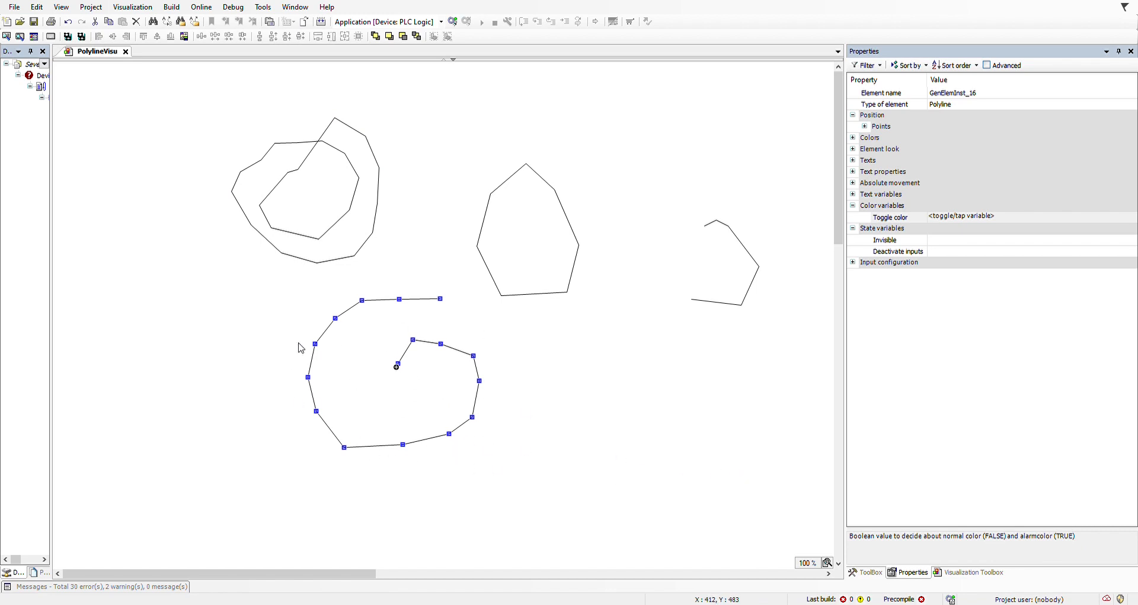
pyautogui.click(970, 571)
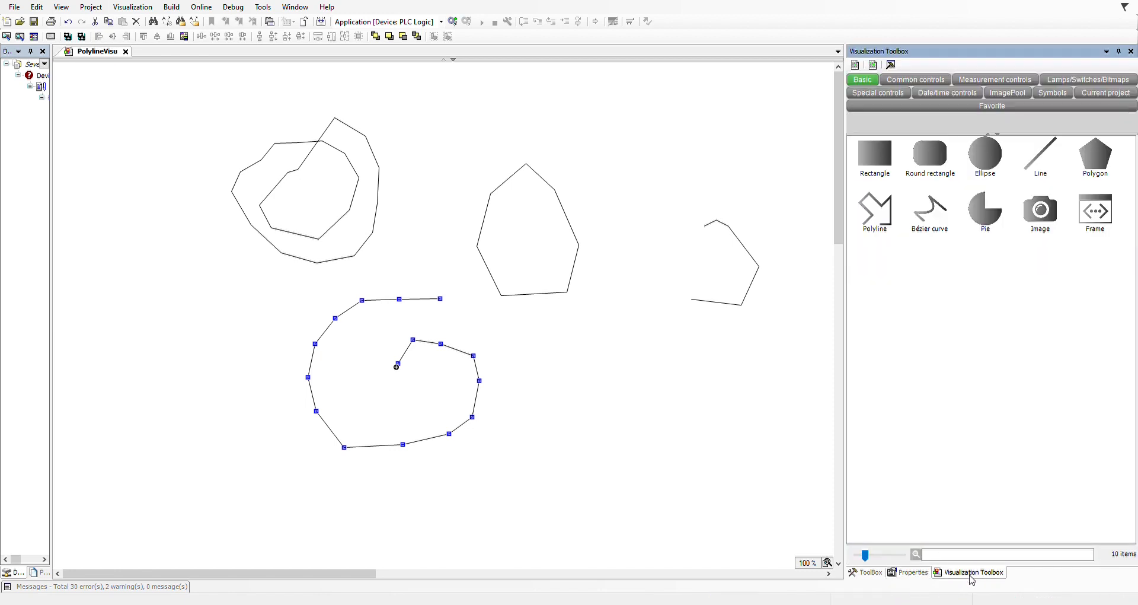
# Draw a looping Bézier curve in the lower right and show its properties
pyautogui.click(929, 210)
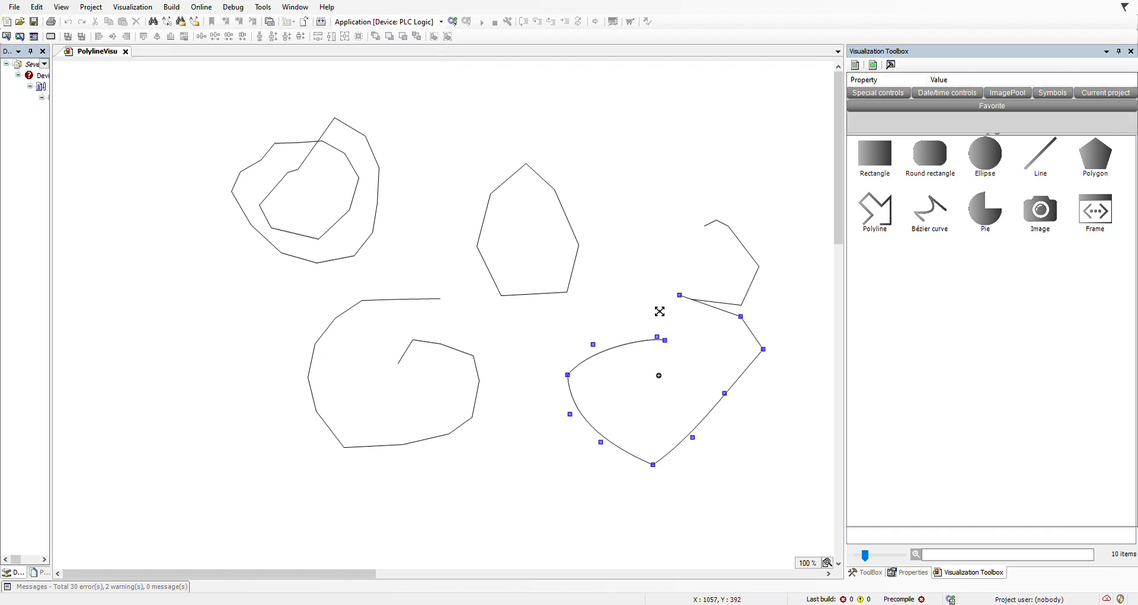
pyautogui.click(912, 572)
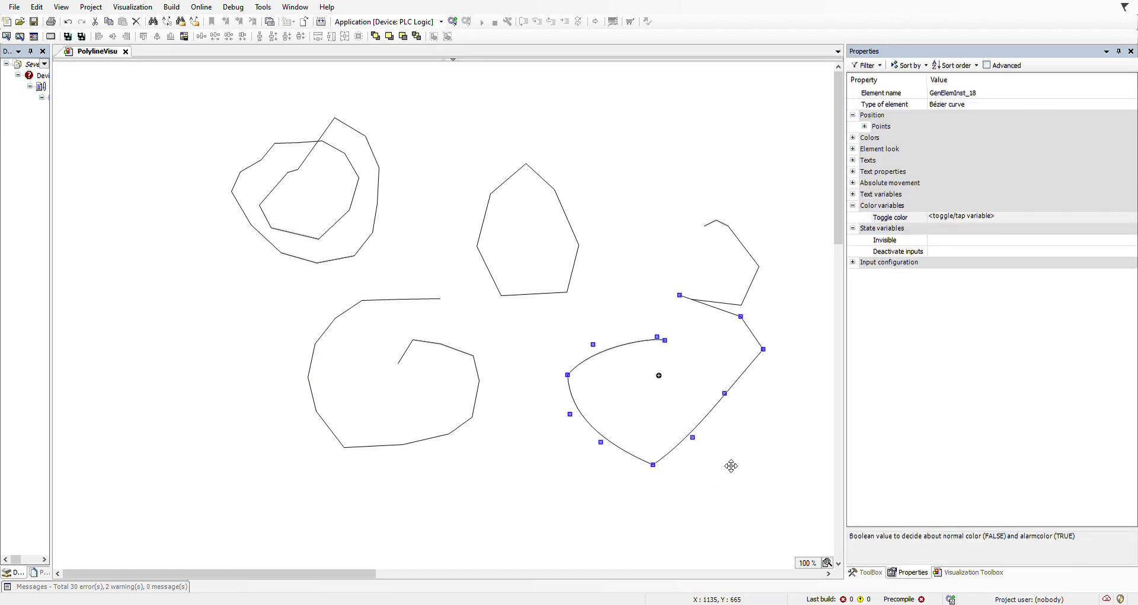
pyautogui.moveTo(605, 397)
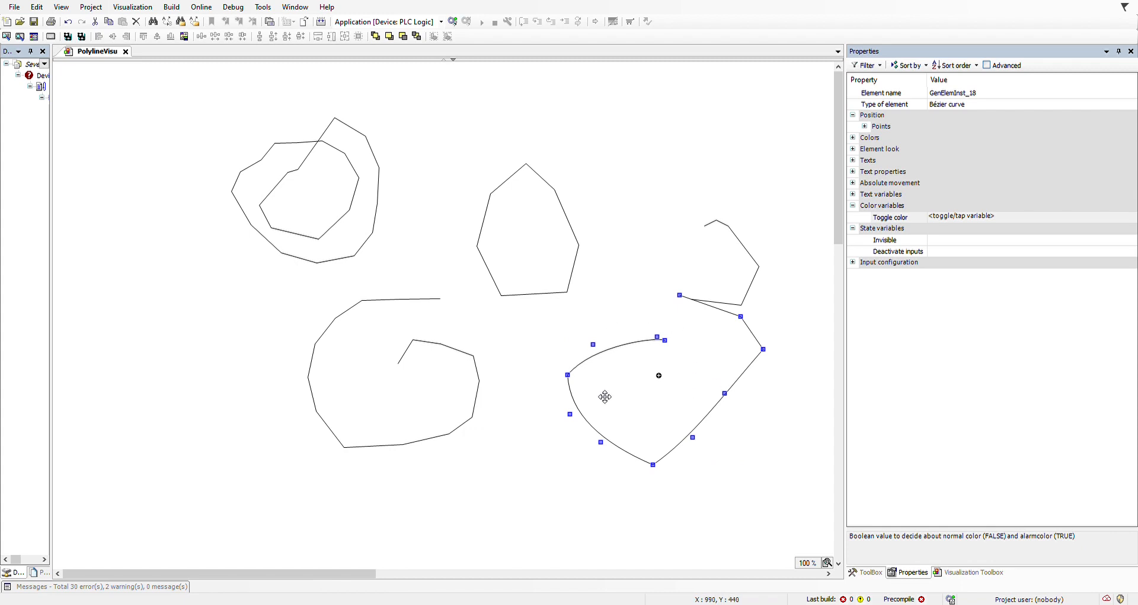
pyautogui.moveTo(766, 459)
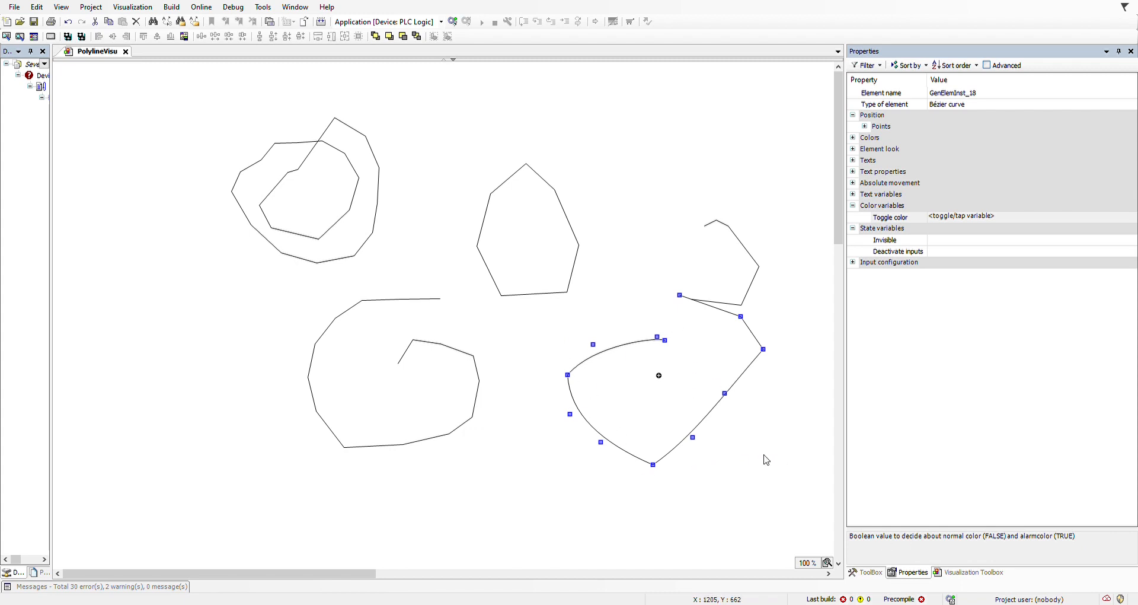
pyautogui.moveTo(766, 459)
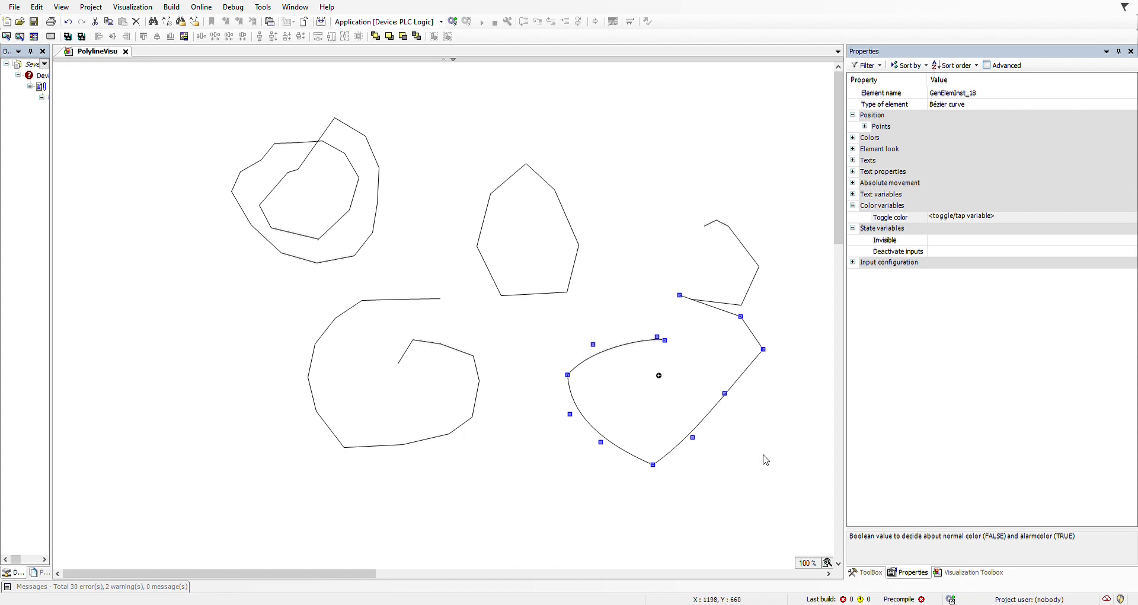
pyautogui.moveTo(755, 432)
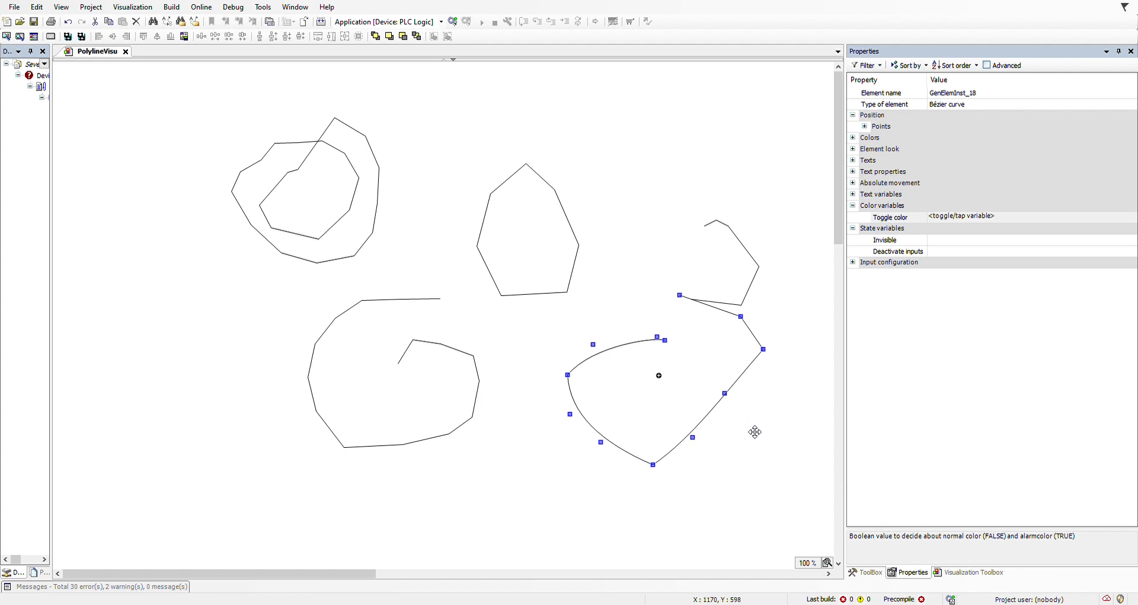
# Select the upper-left polygon and Ctrl+Shift+click two of its points to remove edges
pyautogui.click(304, 185)
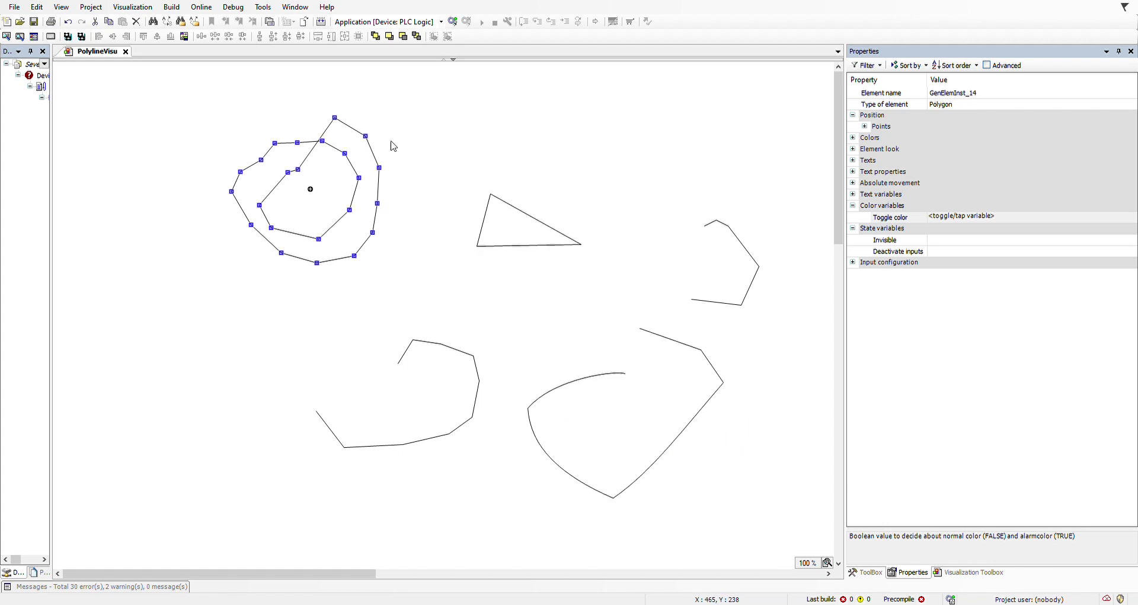
pyautogui.moveTo(332, 205)
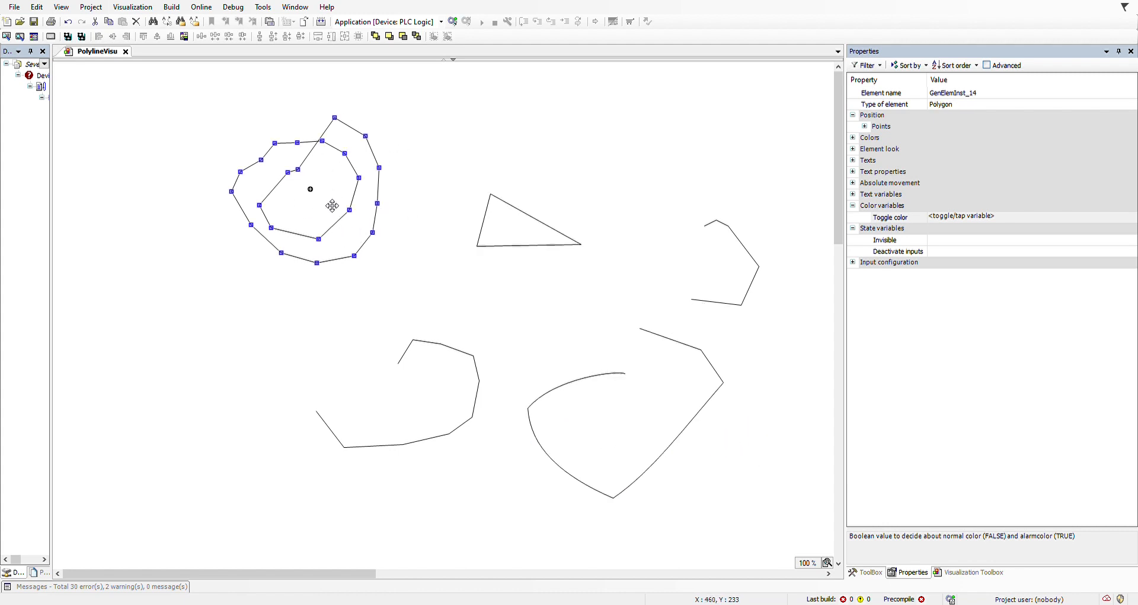
pyautogui.moveTo(313, 248)
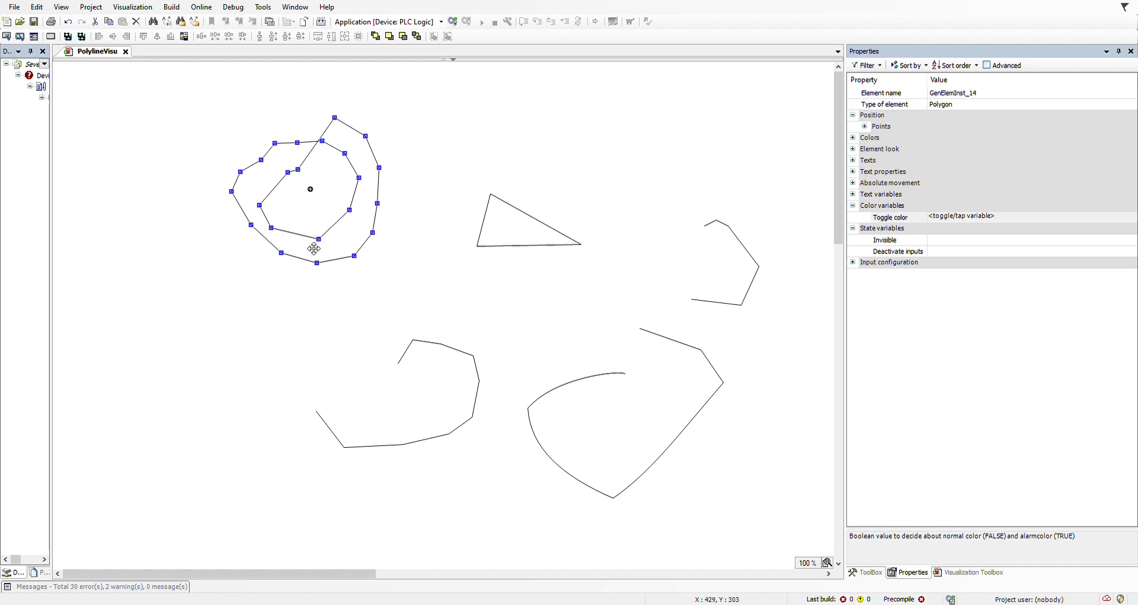
pyautogui.moveTo(330, 243)
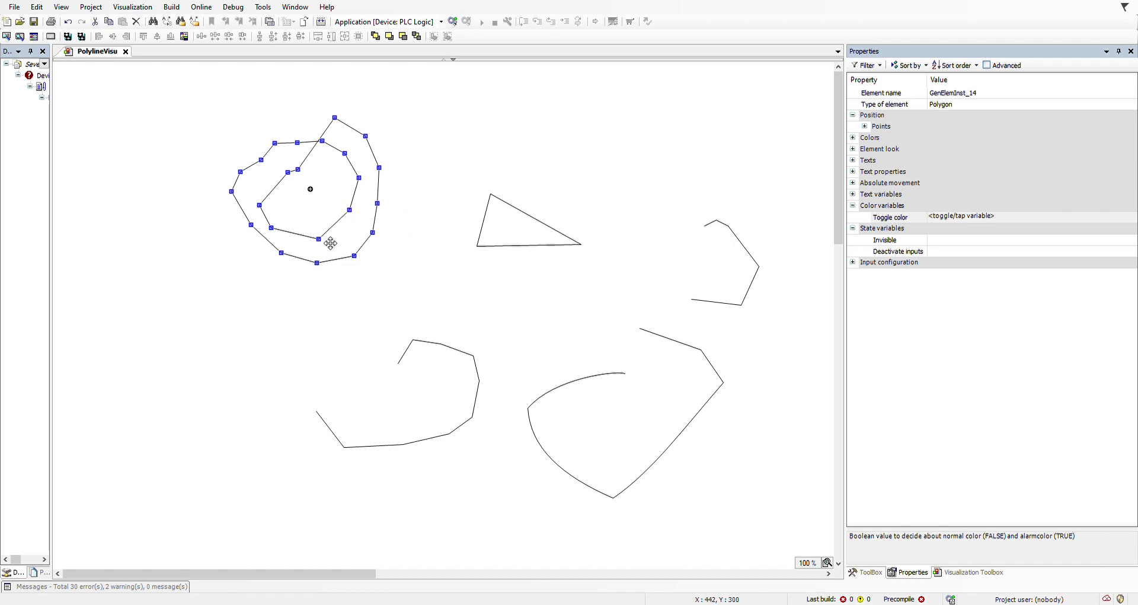
pyautogui.moveTo(327, 272)
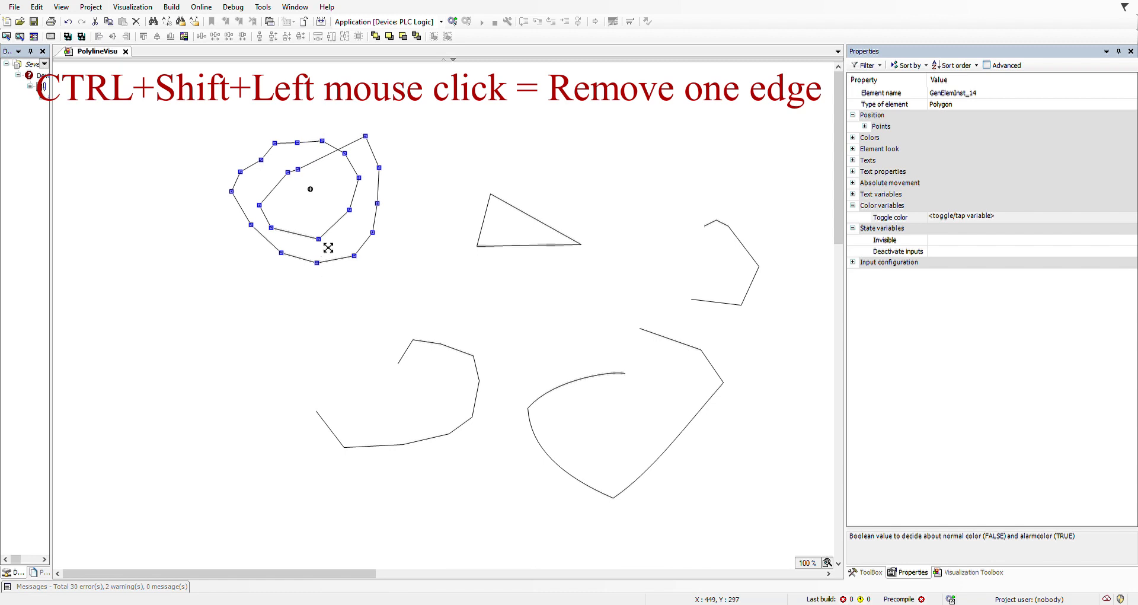
pyautogui.click(368, 136)
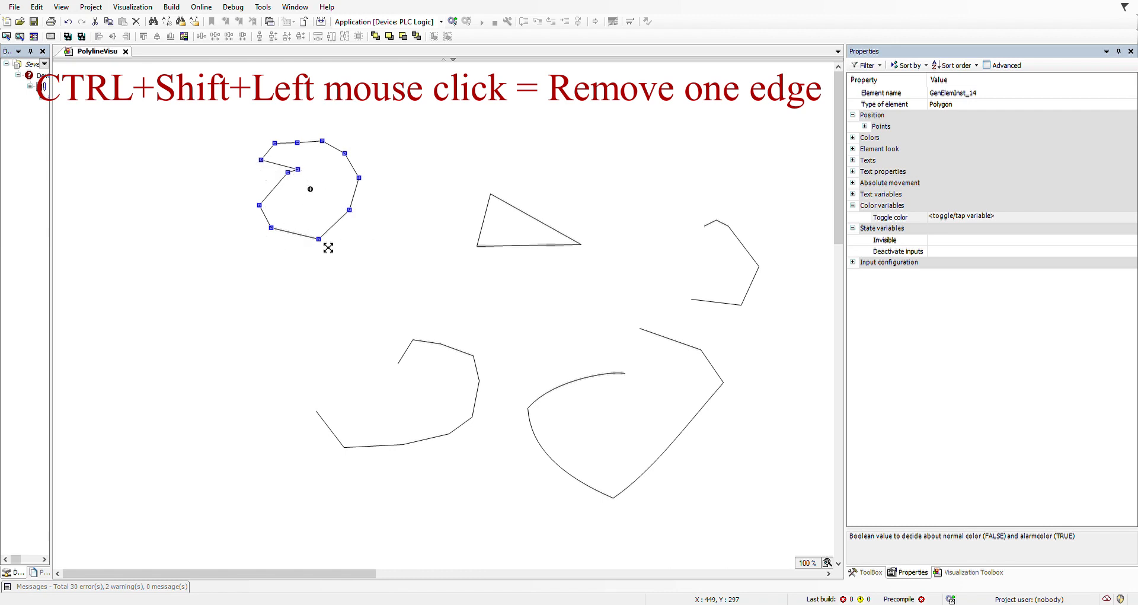
pyautogui.click(276, 161)
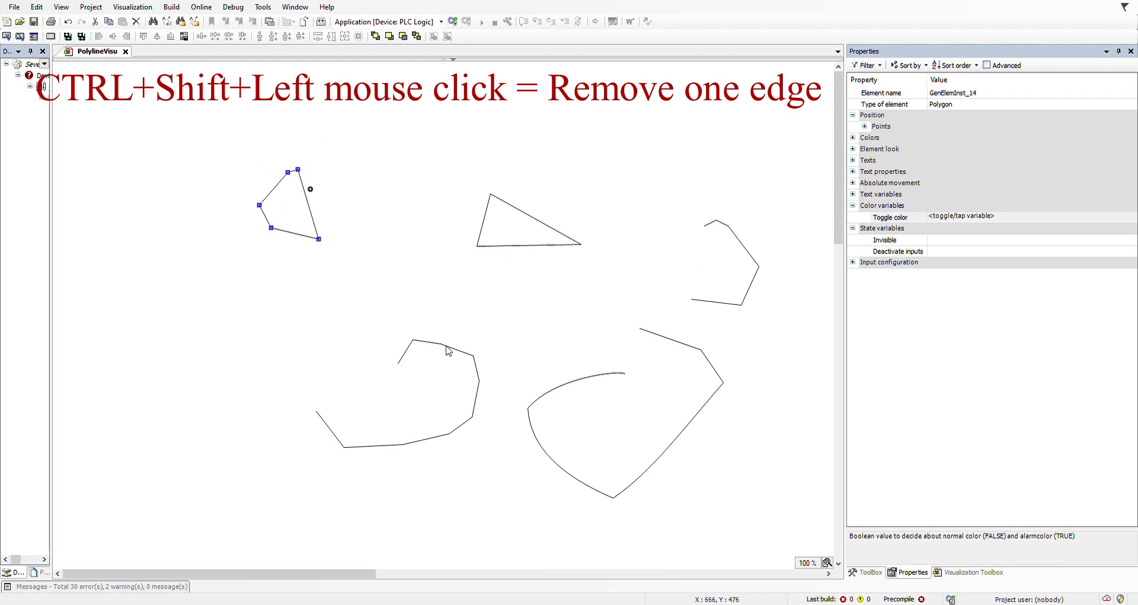
# Select the spiral polyline and Ctrl+Shift+click two of its points to delete edges
pyautogui.click(410, 388)
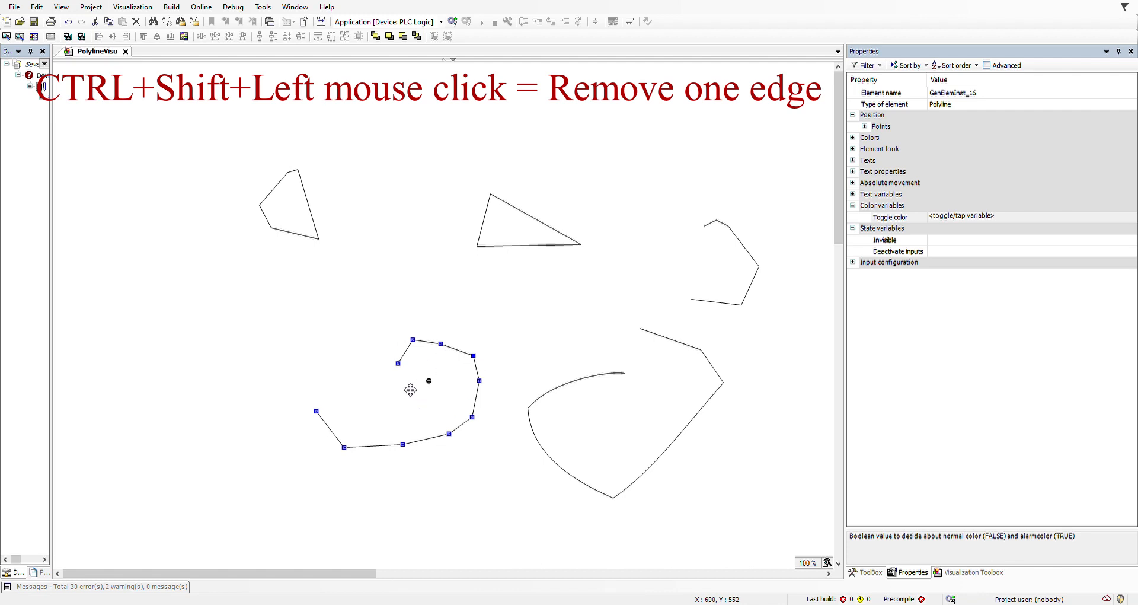
pyautogui.moveTo(408, 372)
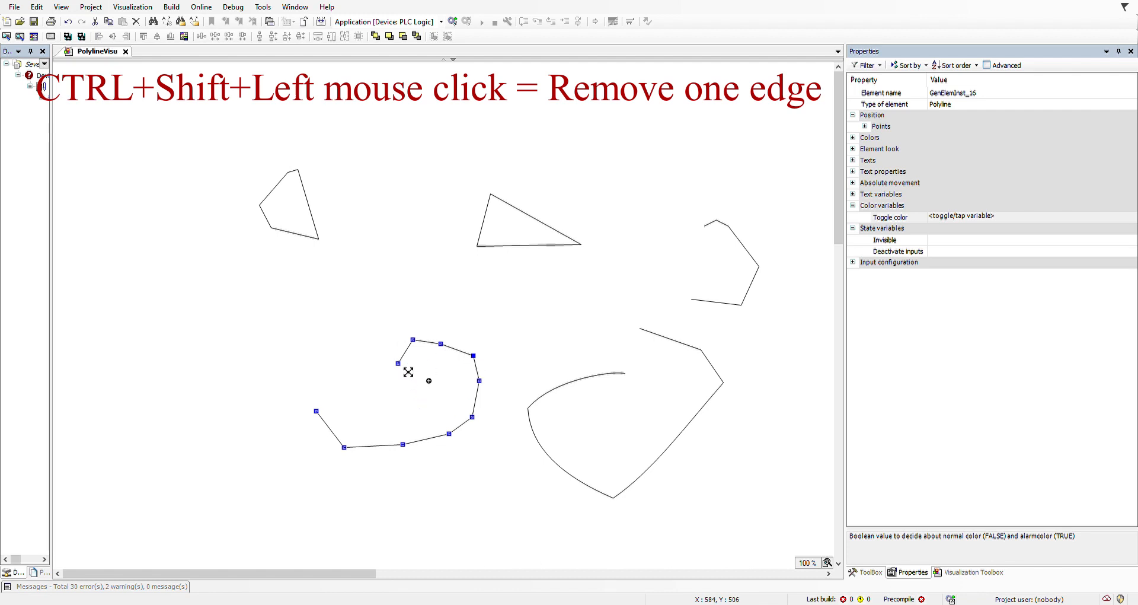
pyautogui.click(316, 410)
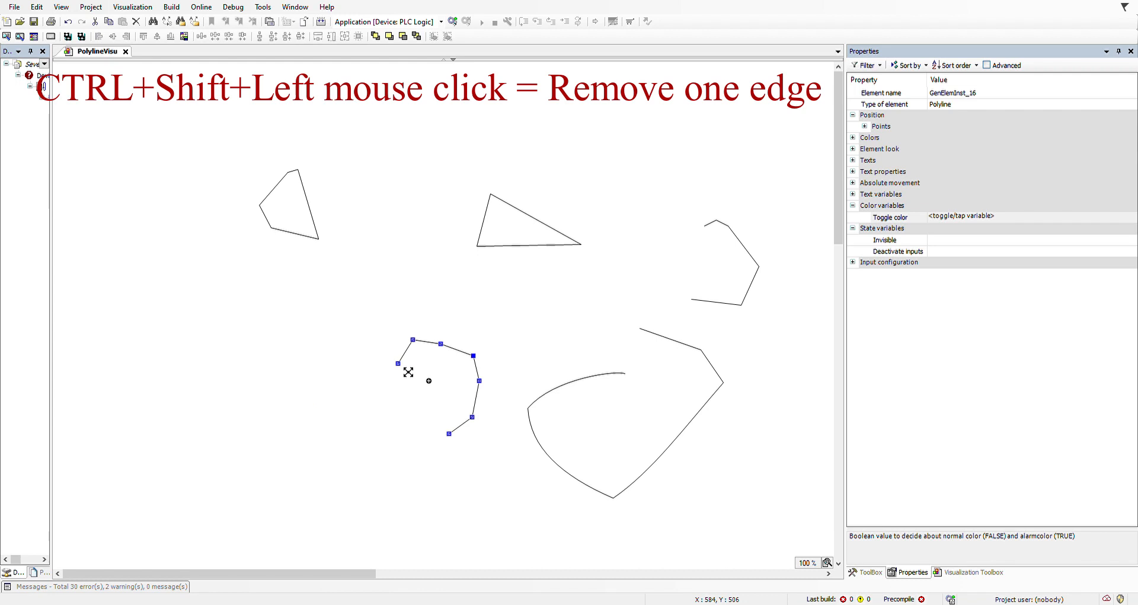
pyautogui.click(473, 416)
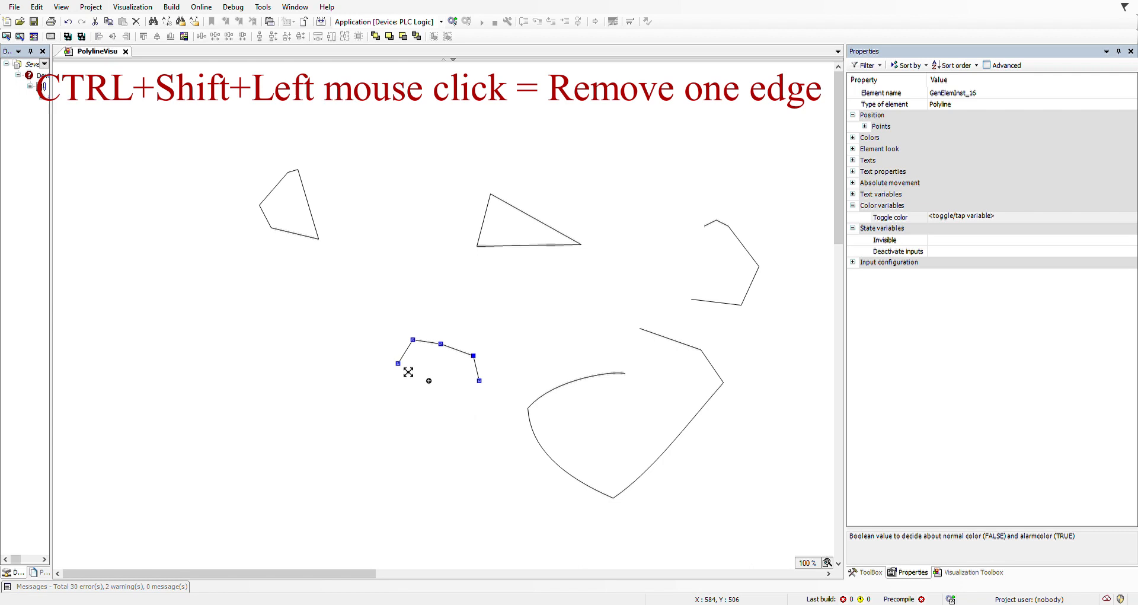
pyautogui.moveTo(454, 313)
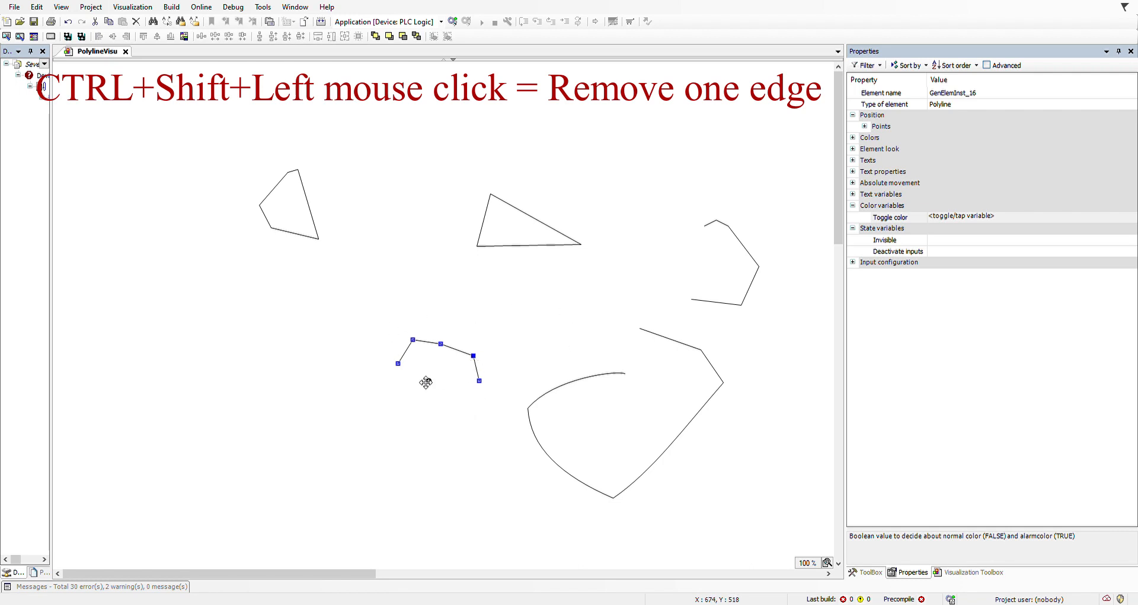
pyautogui.moveTo(450, 383)
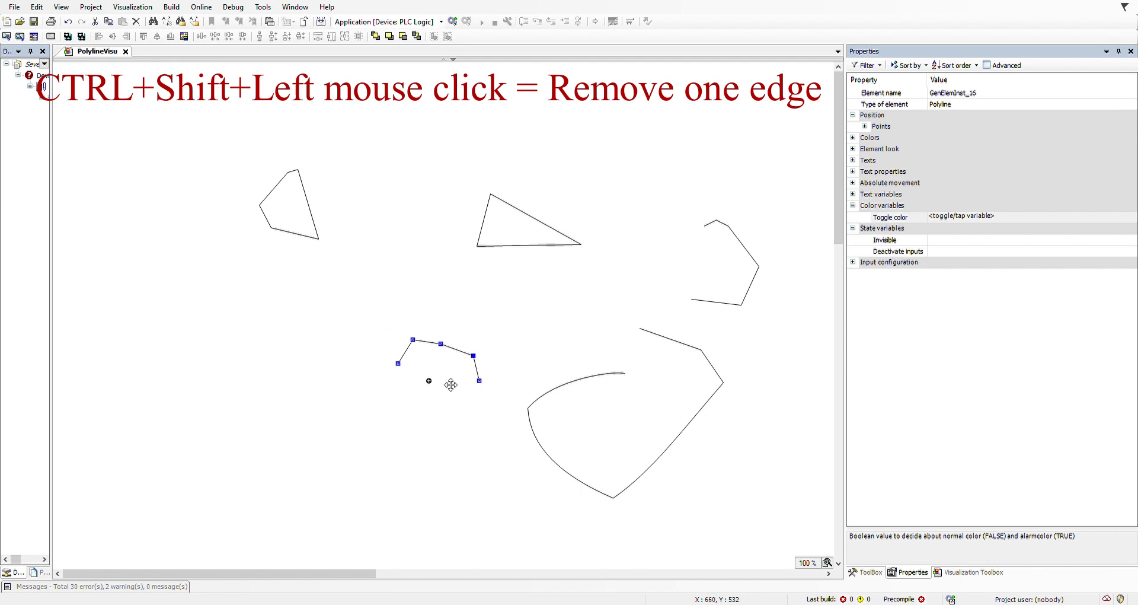
pyautogui.moveTo(462, 380)
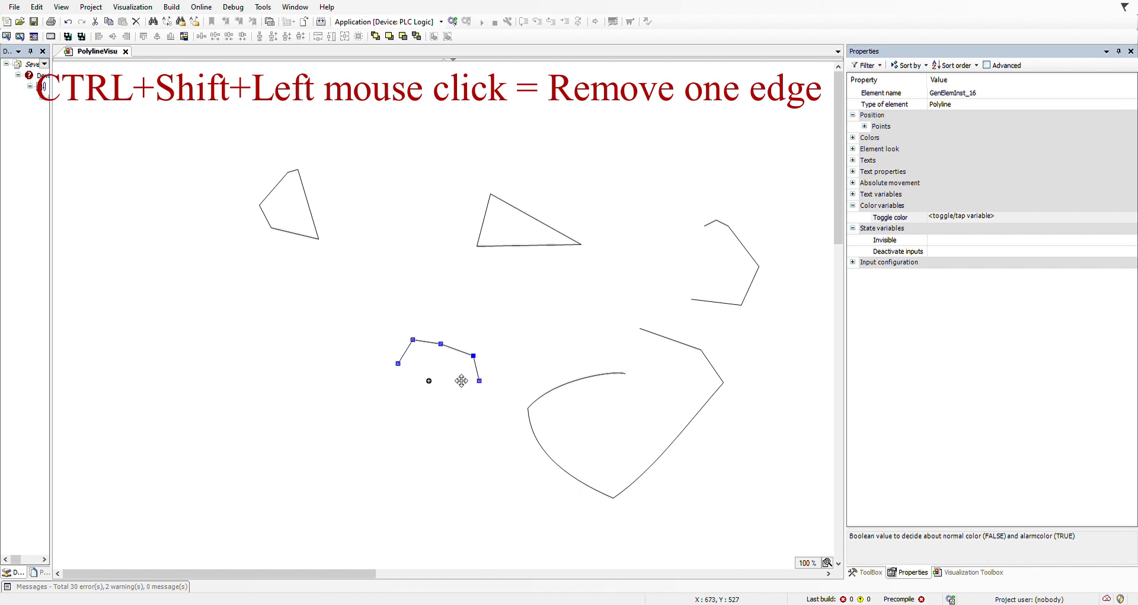
pyautogui.moveTo(466, 388)
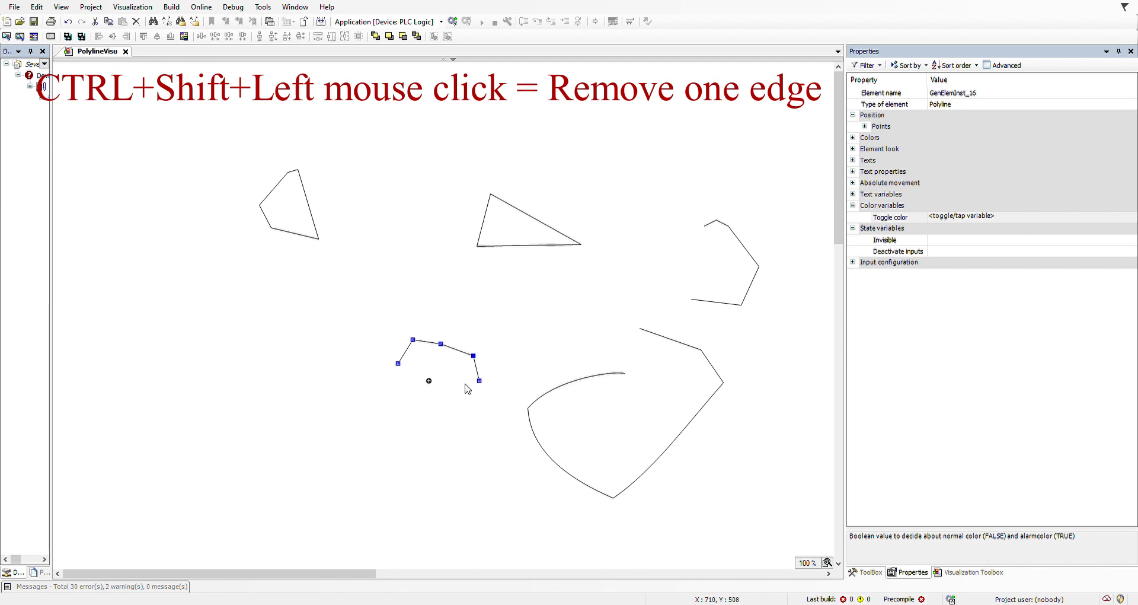
pyautogui.moveTo(446, 391)
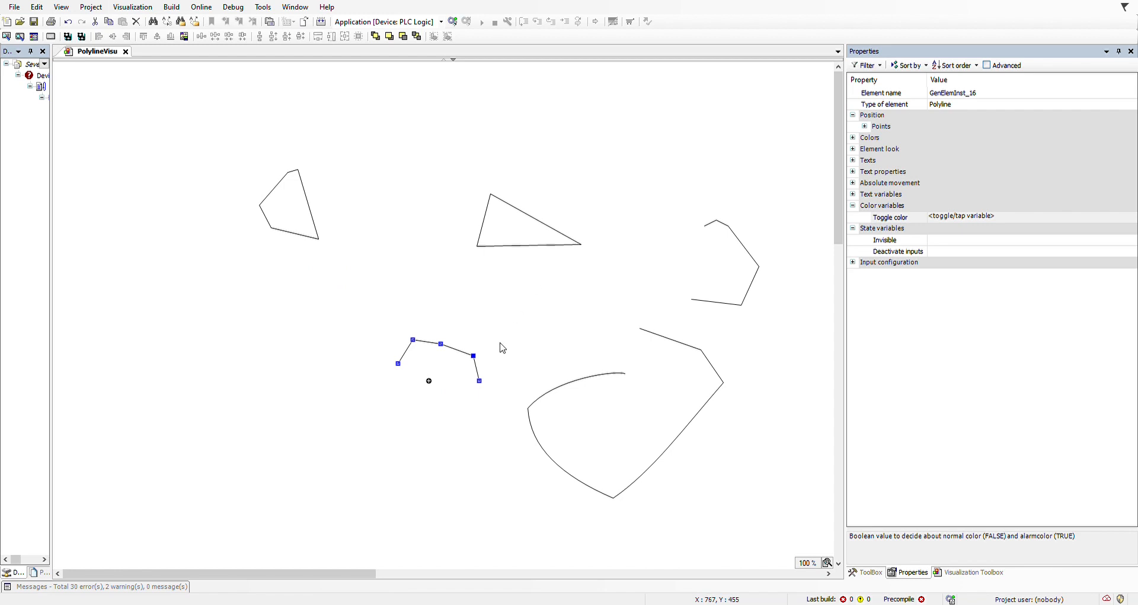
pyautogui.moveTo(627, 272)
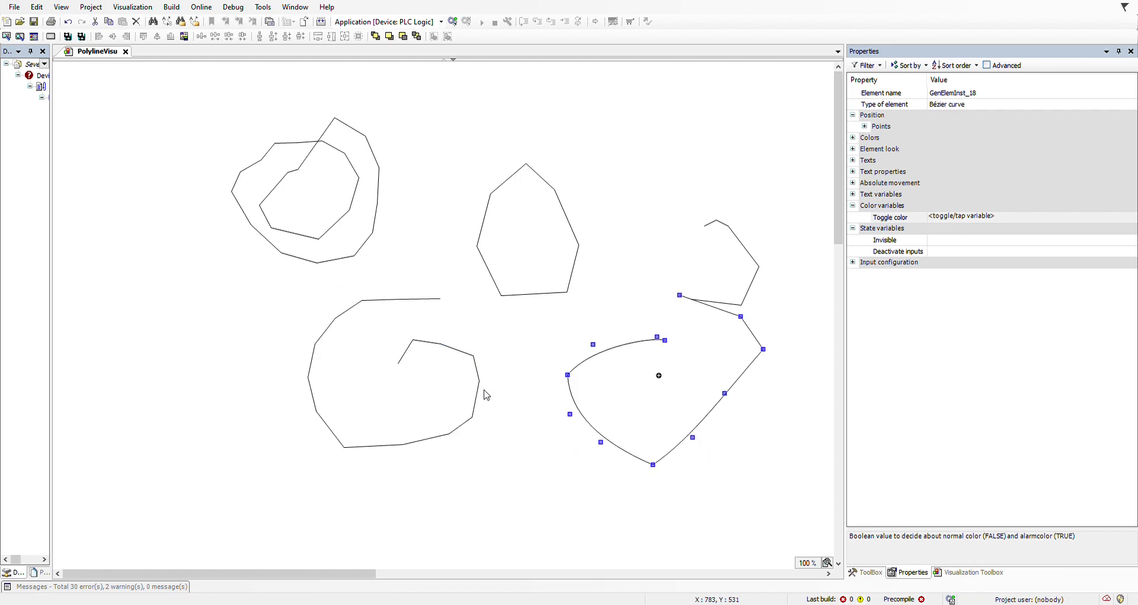
pyautogui.moveTo(512, 302)
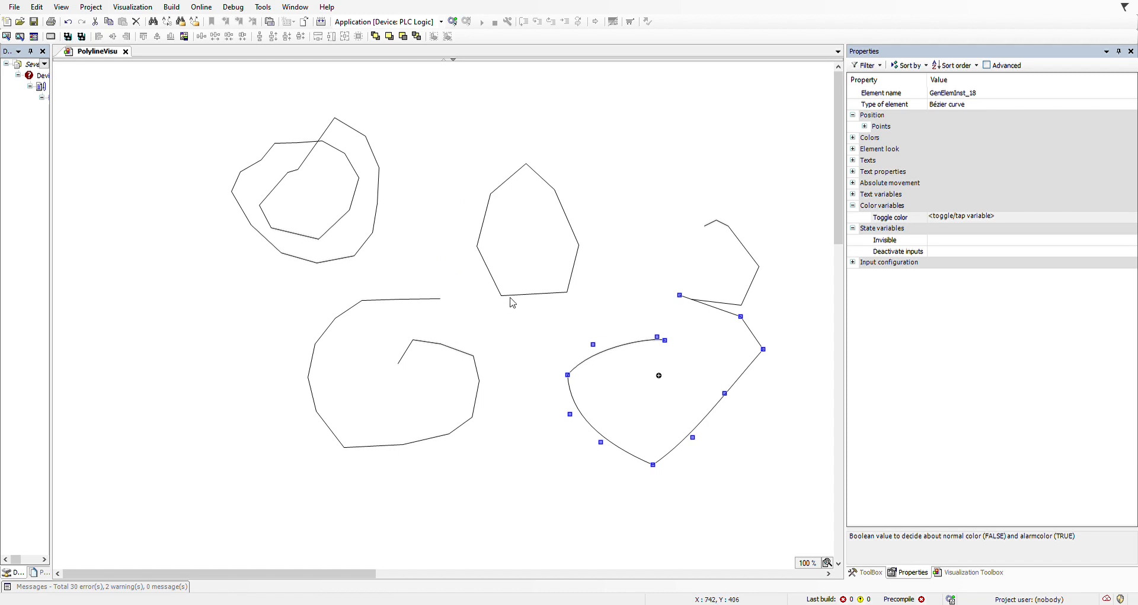
pyautogui.moveTo(534, 280)
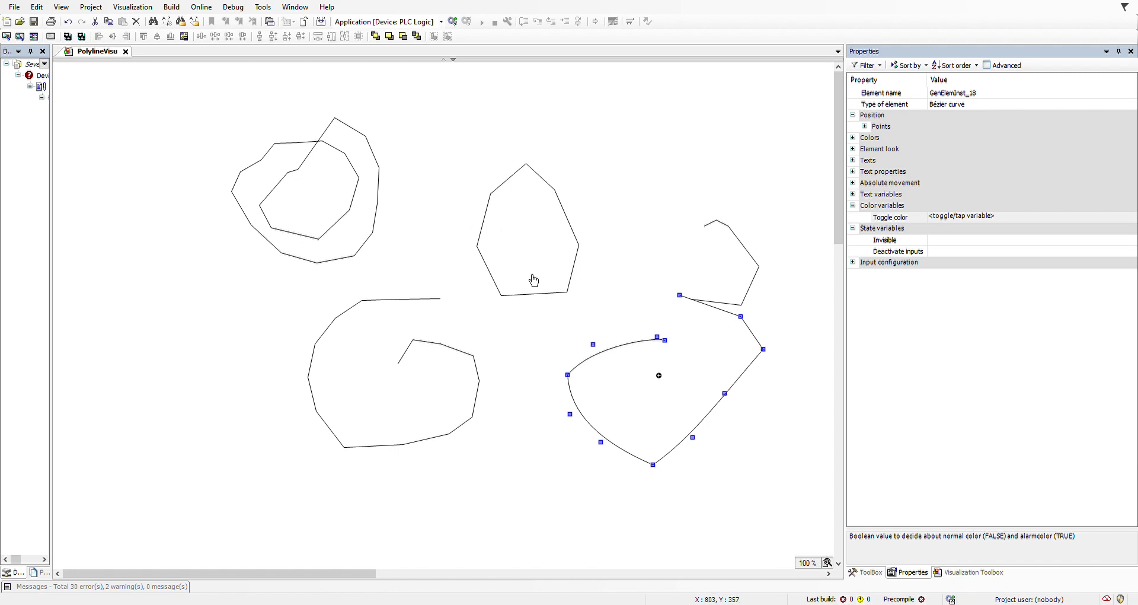